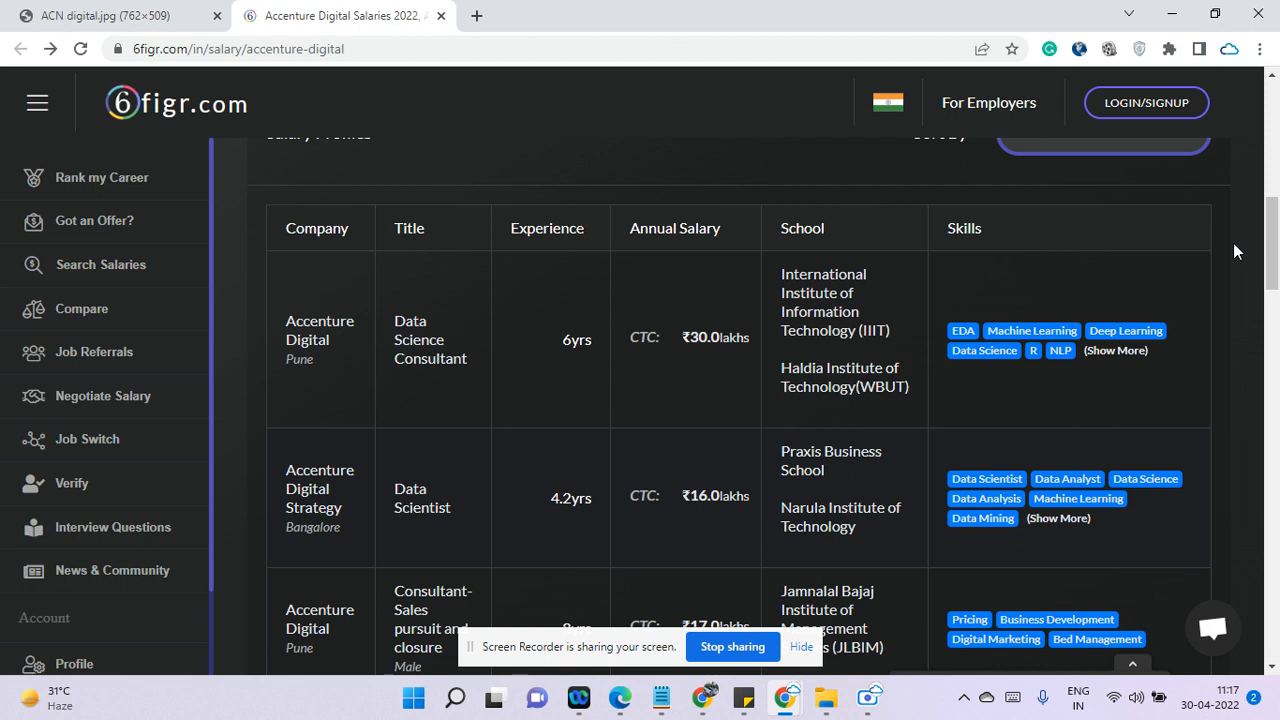
mouse_move(1020, 188)
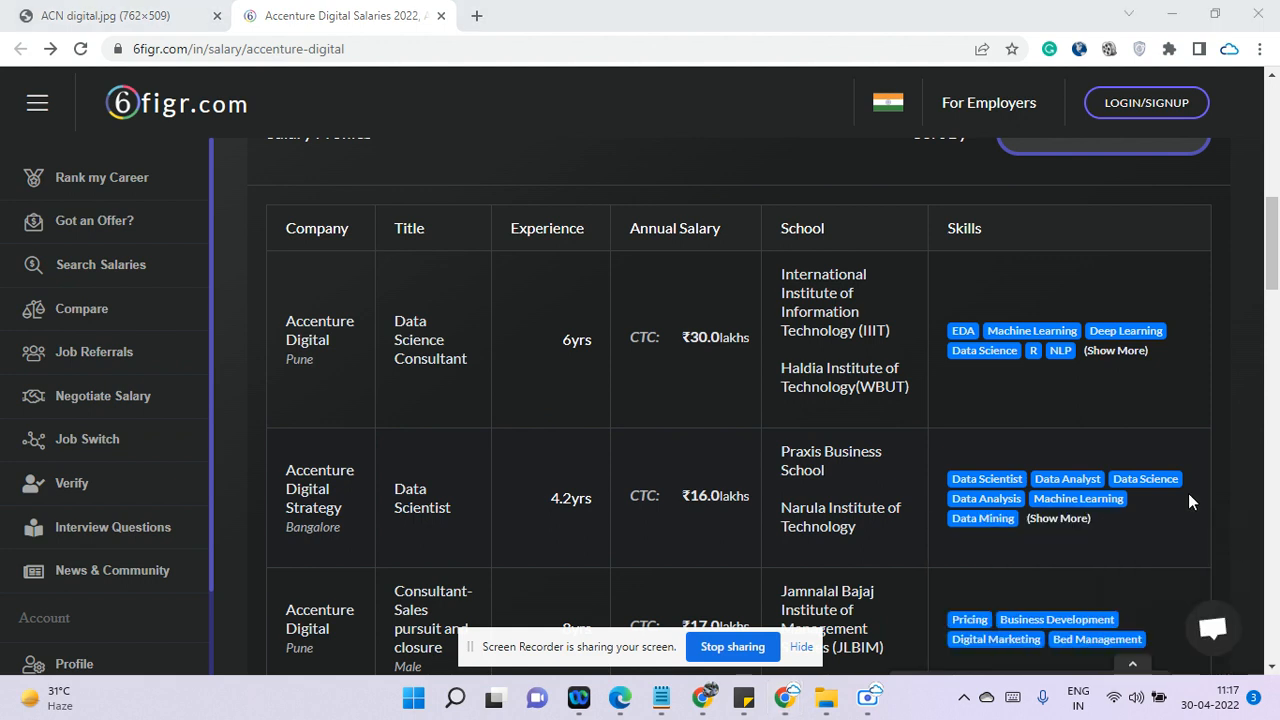
mouse_move(584, 144)
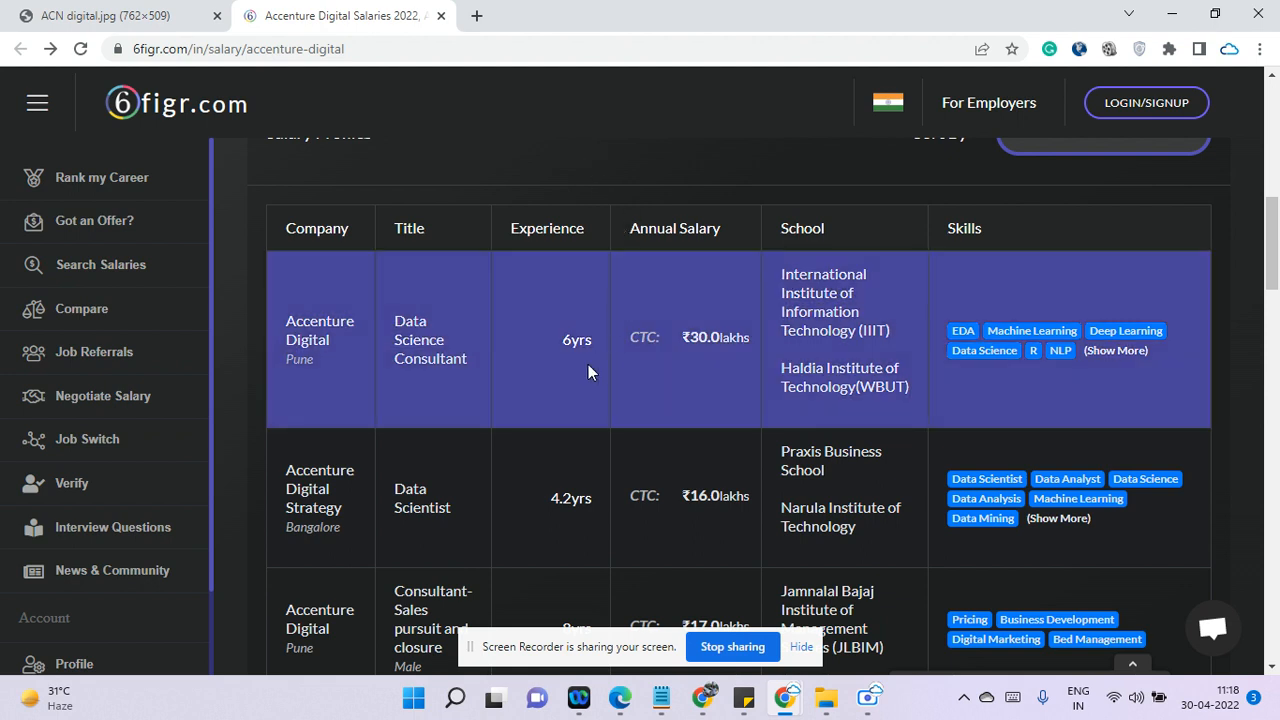
mouse_move(344, 368)
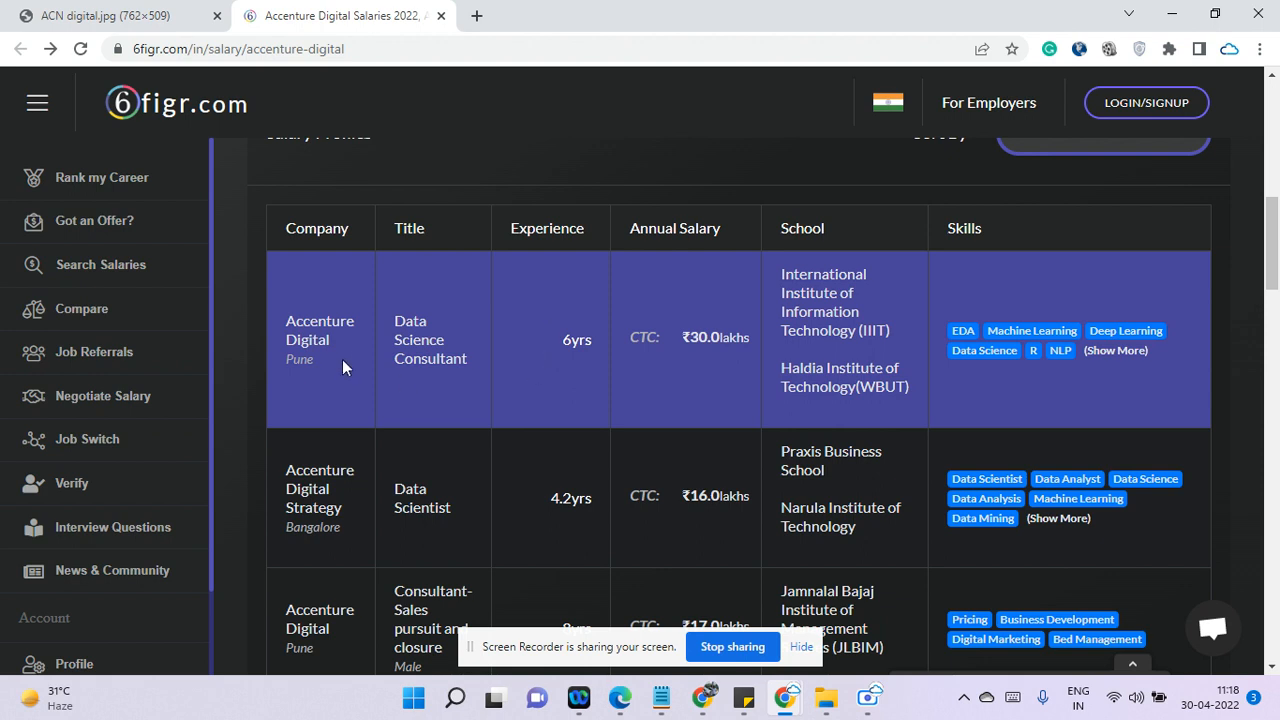
mouse_move(596, 158)
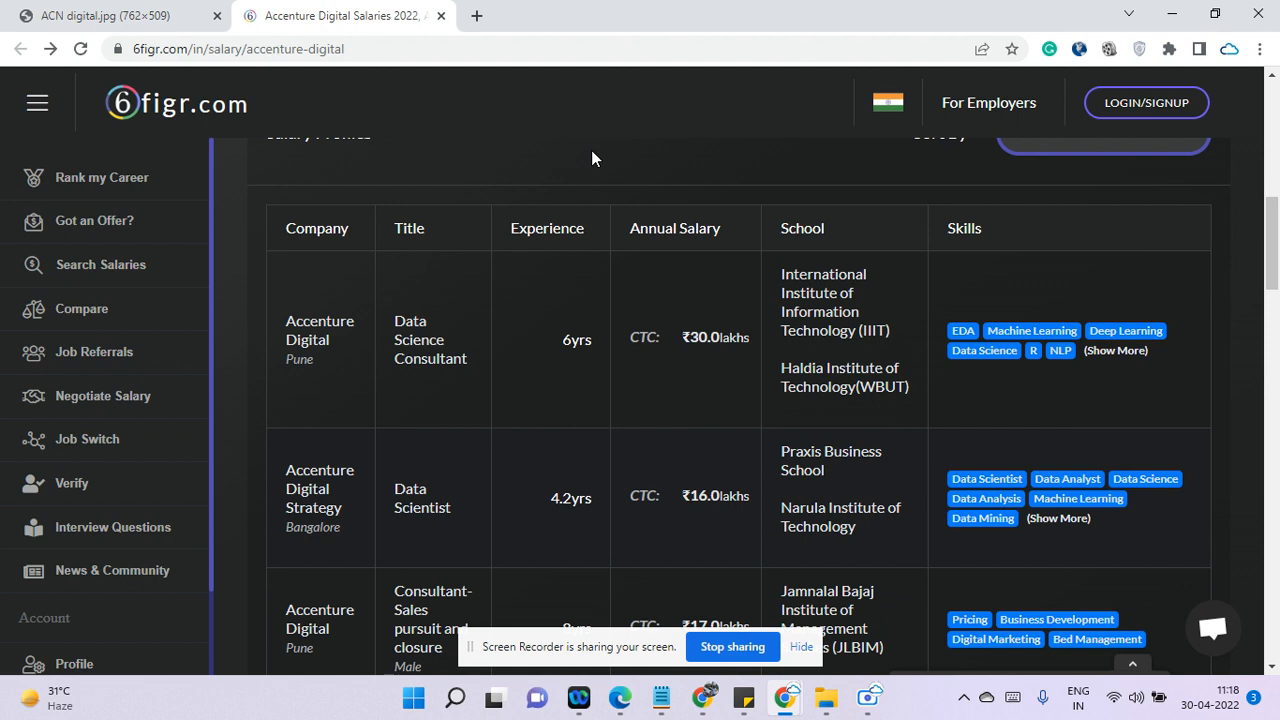
mouse_move(320, 360)
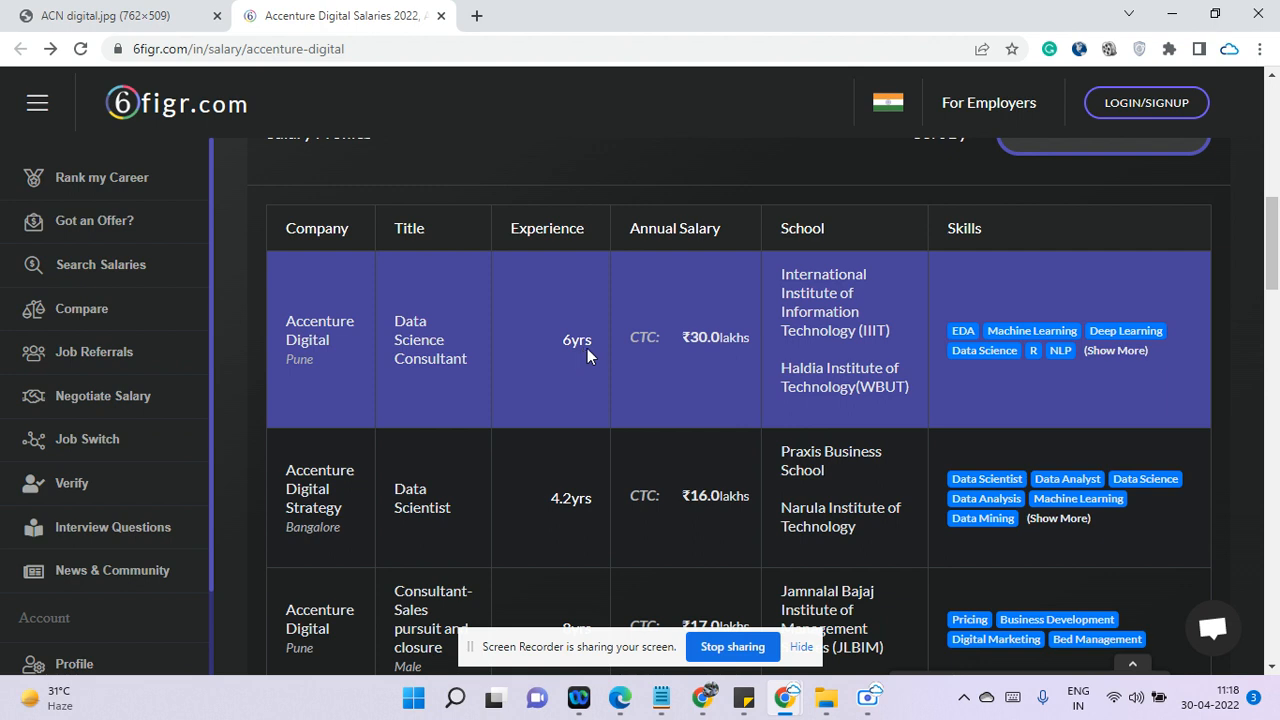
mouse_move(712, 356)
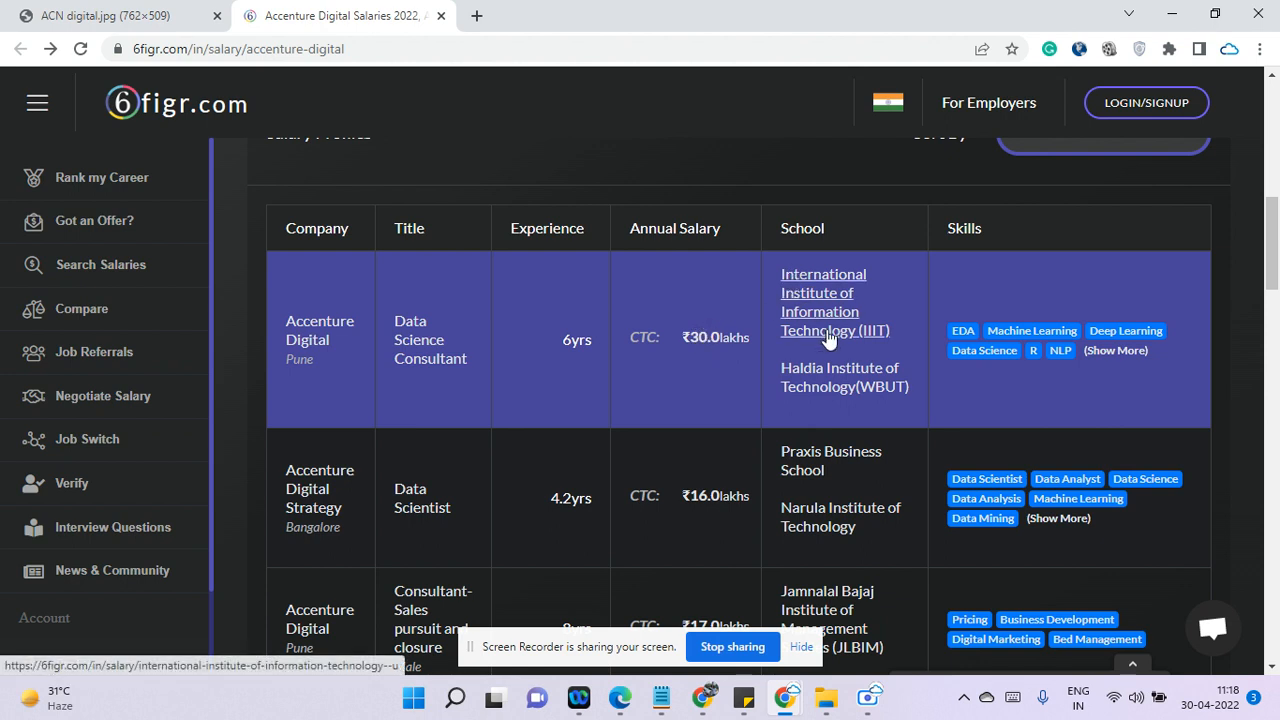
mouse_move(818, 292)
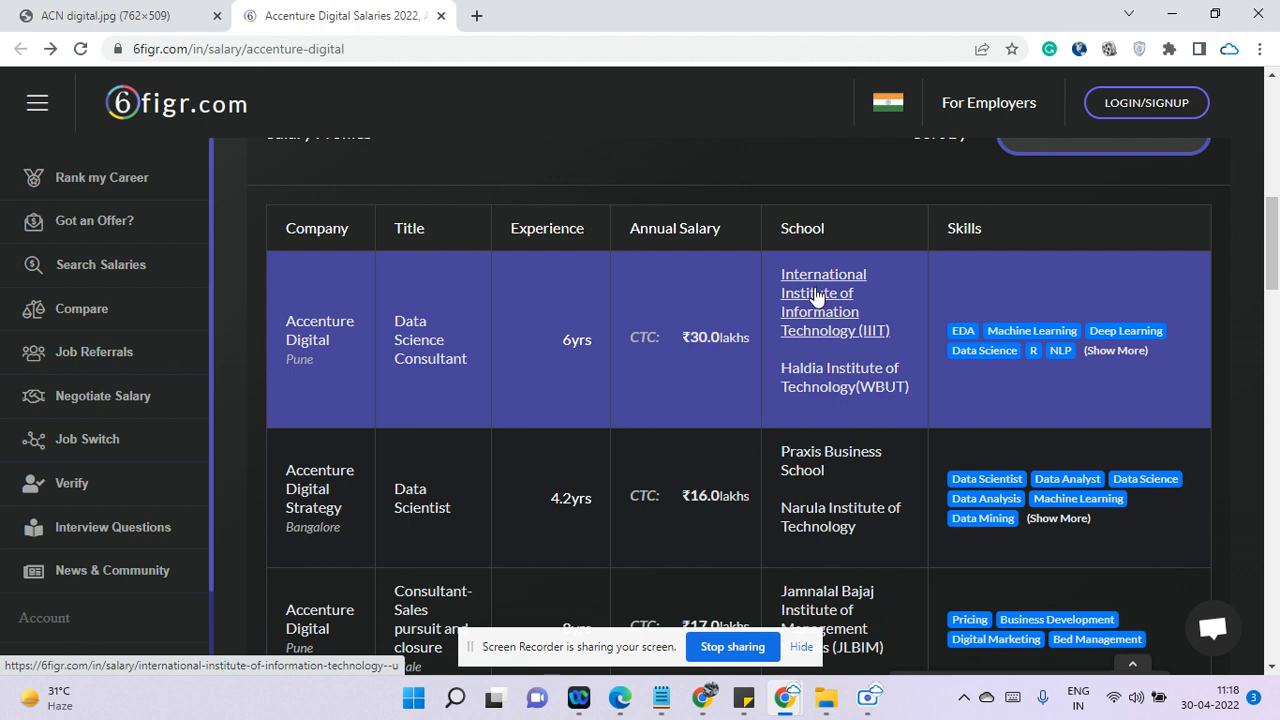
mouse_move(824, 394)
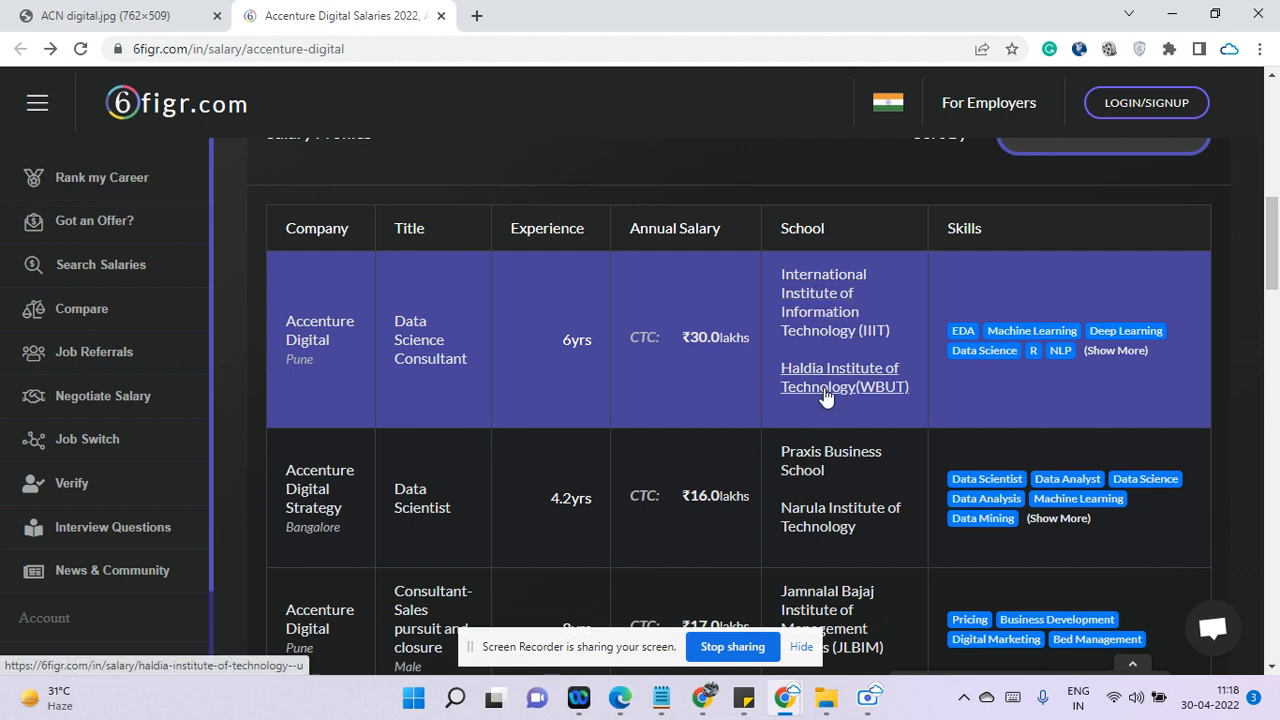
mouse_move(820, 378)
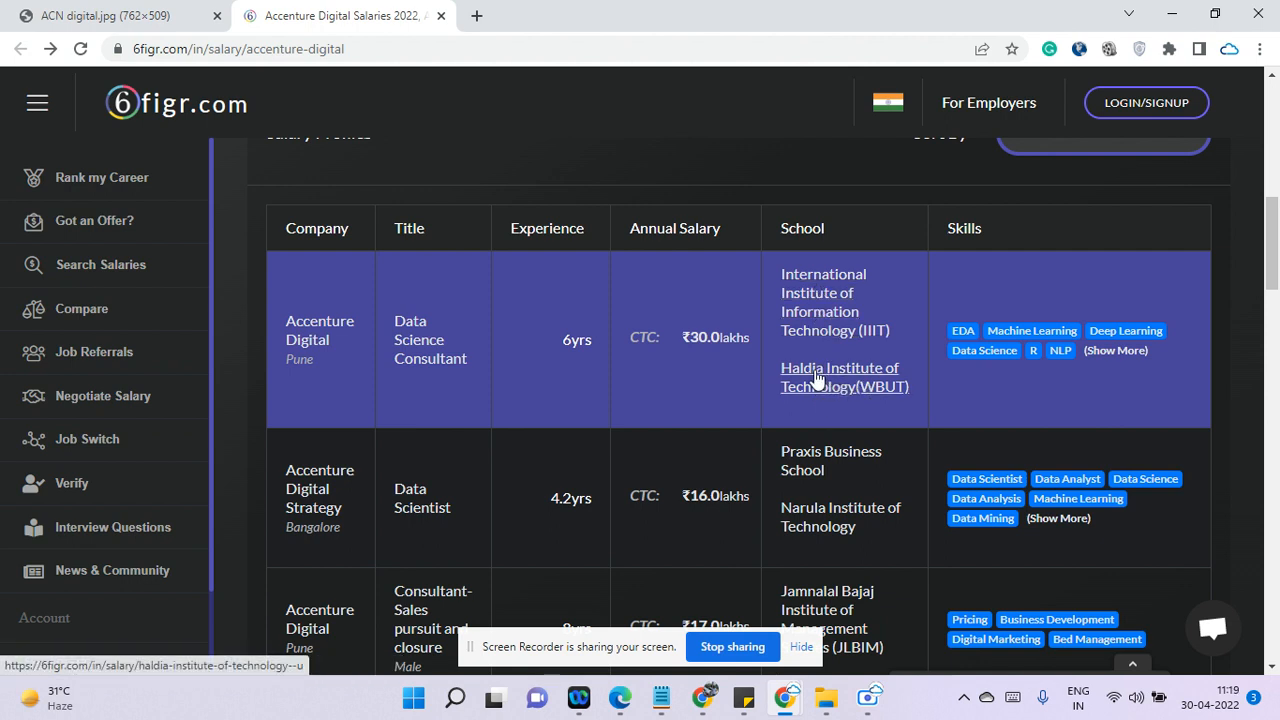
mouse_move(570, 356)
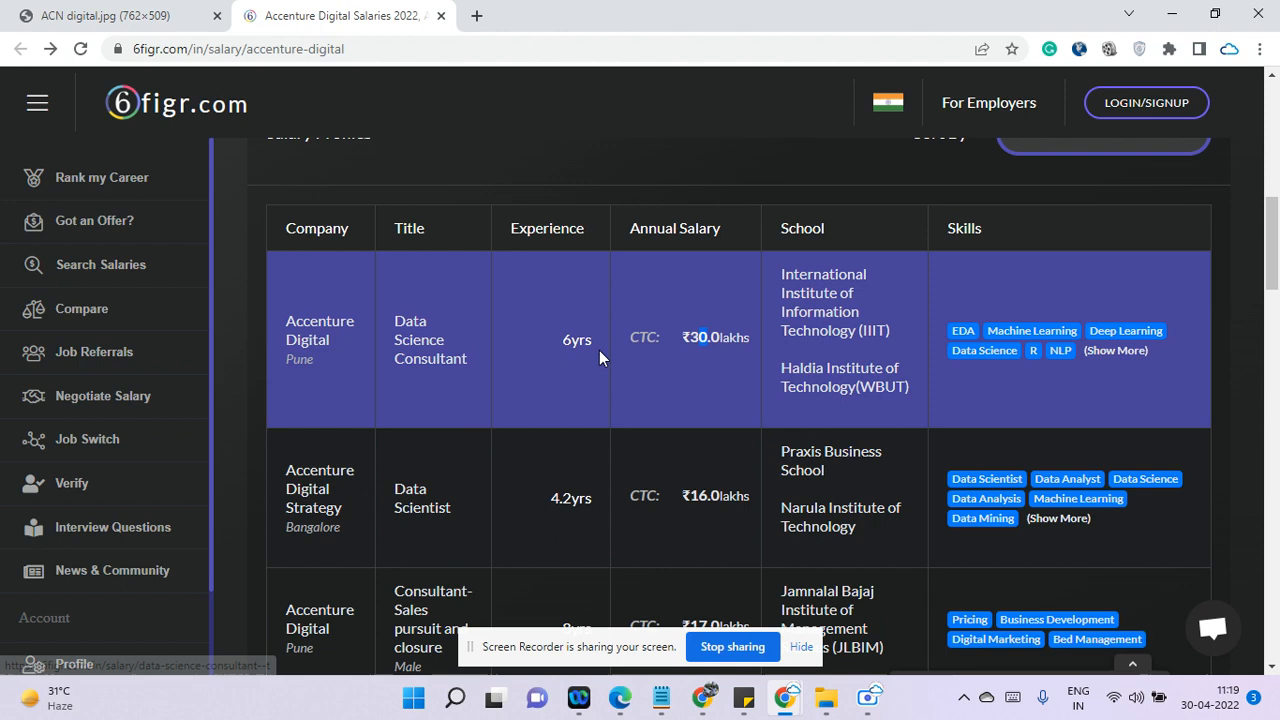
scroll("down", 3)
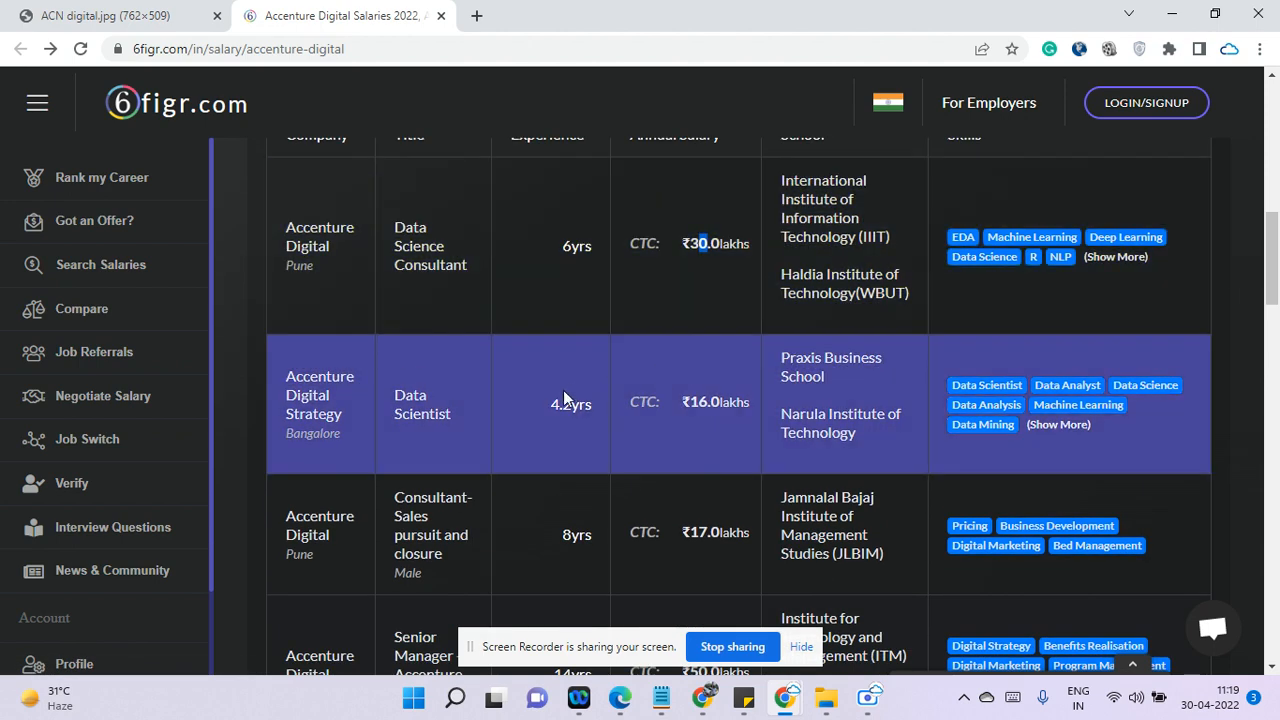
scroll("down", 3)
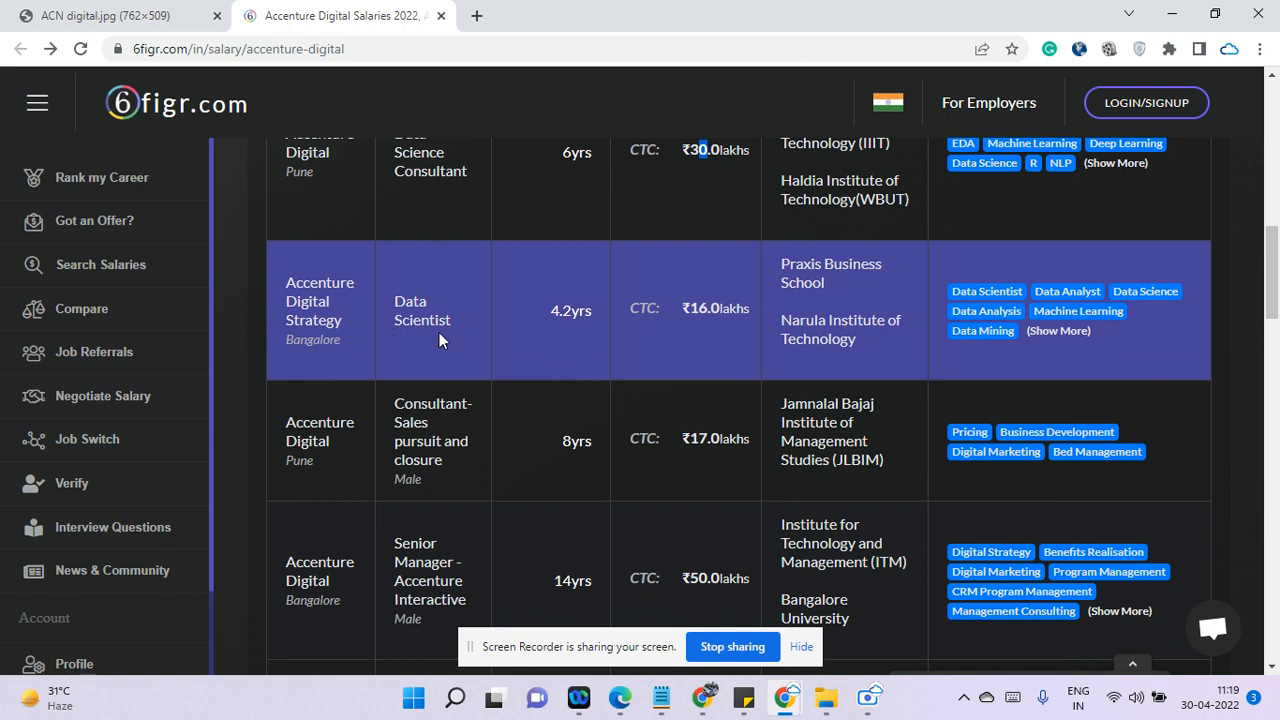
mouse_move(818, 330)
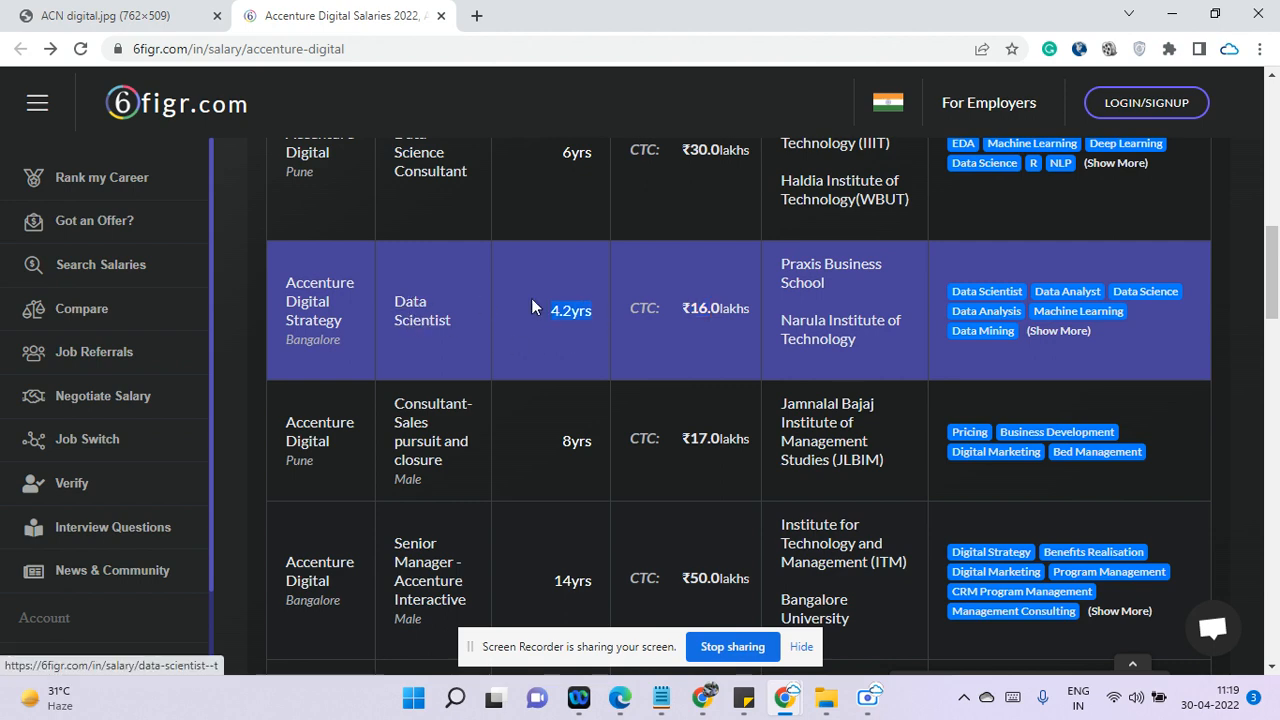
scroll("down", 3)
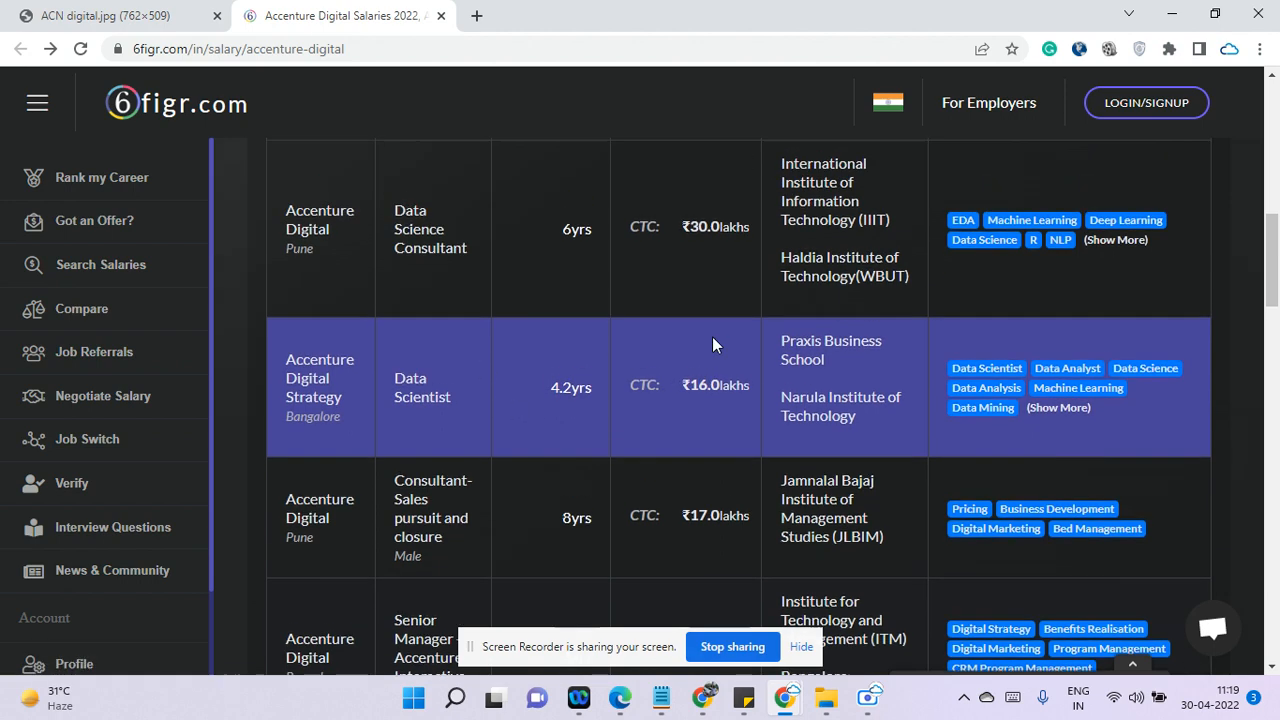
scroll("down", 3)
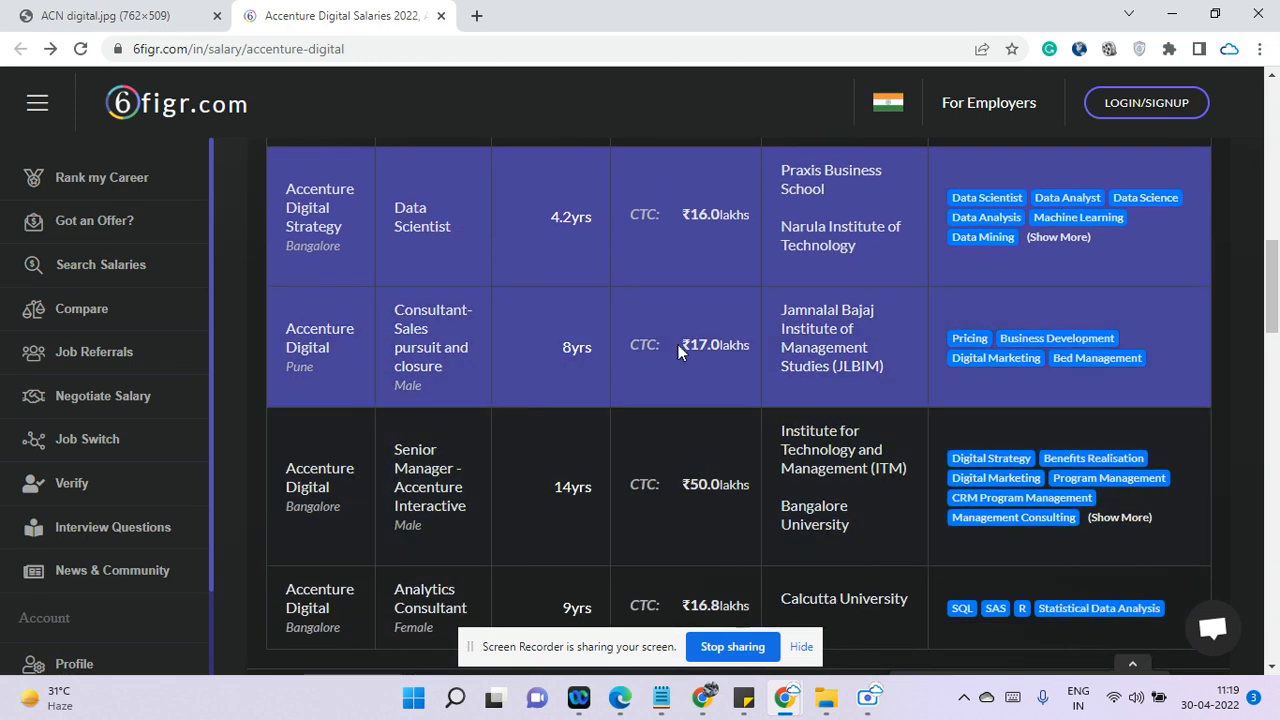
mouse_move(690, 360)
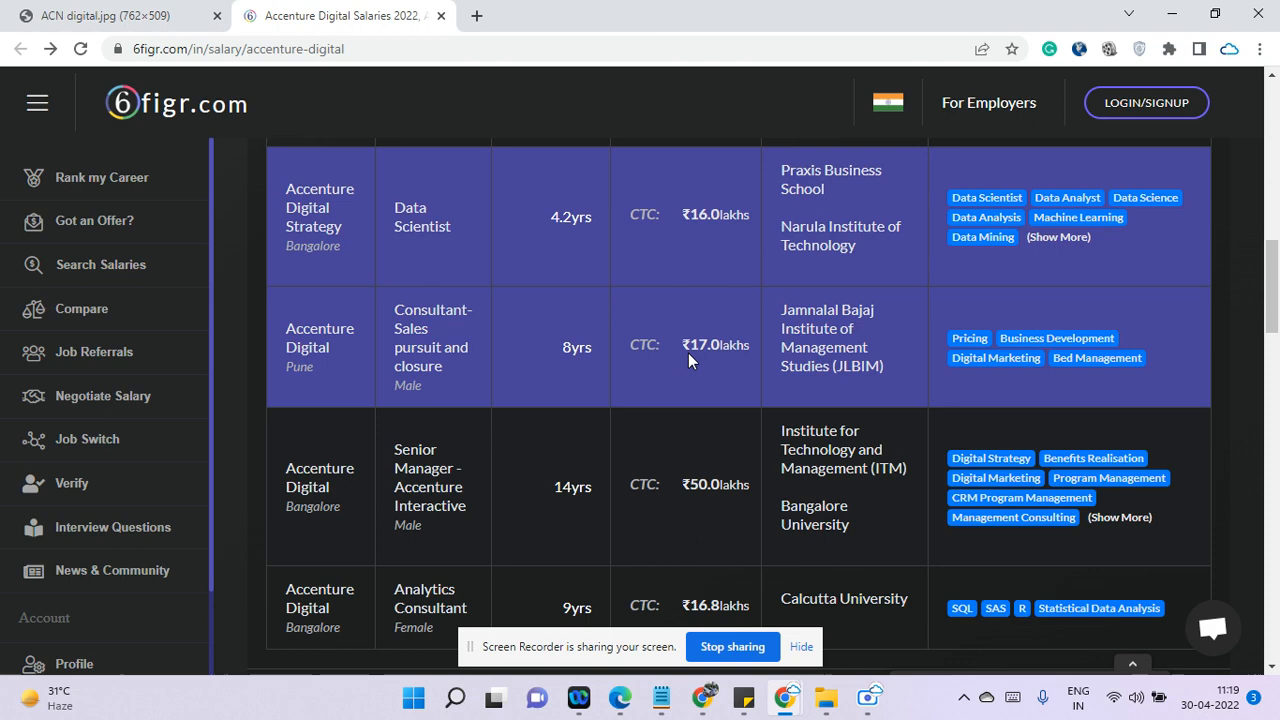
mouse_move(968, 380)
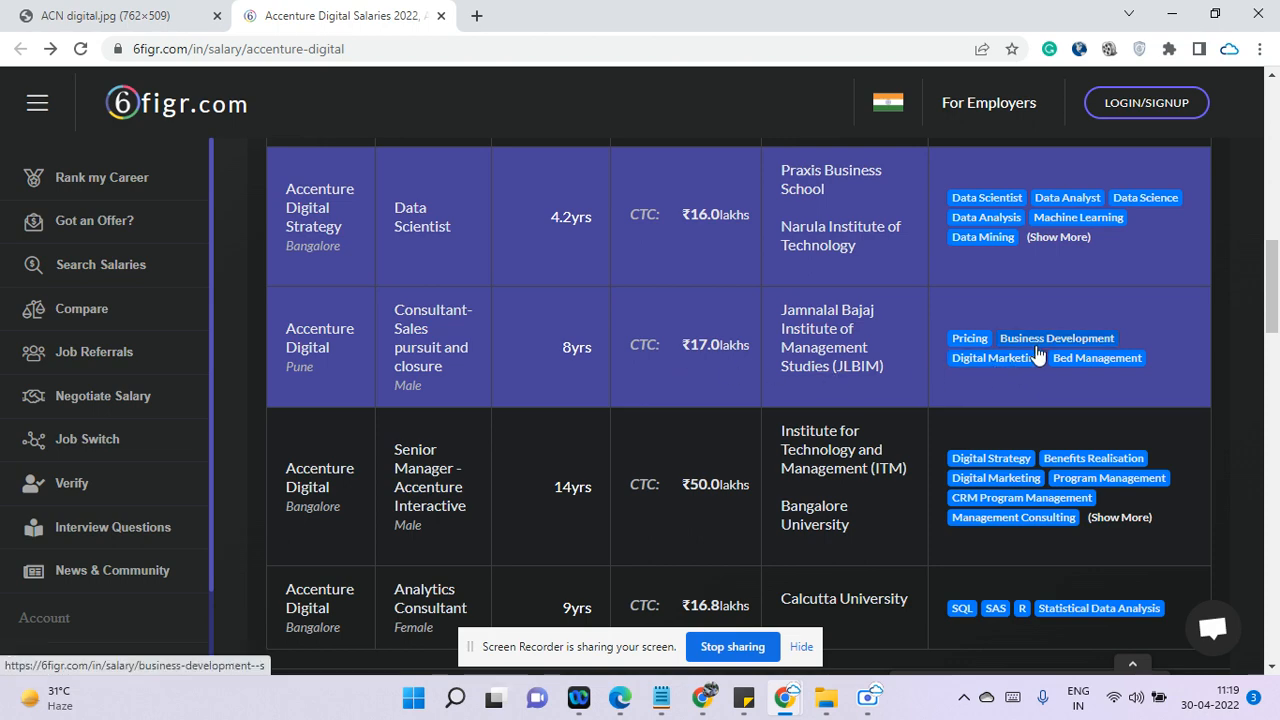
scroll("down", 3)
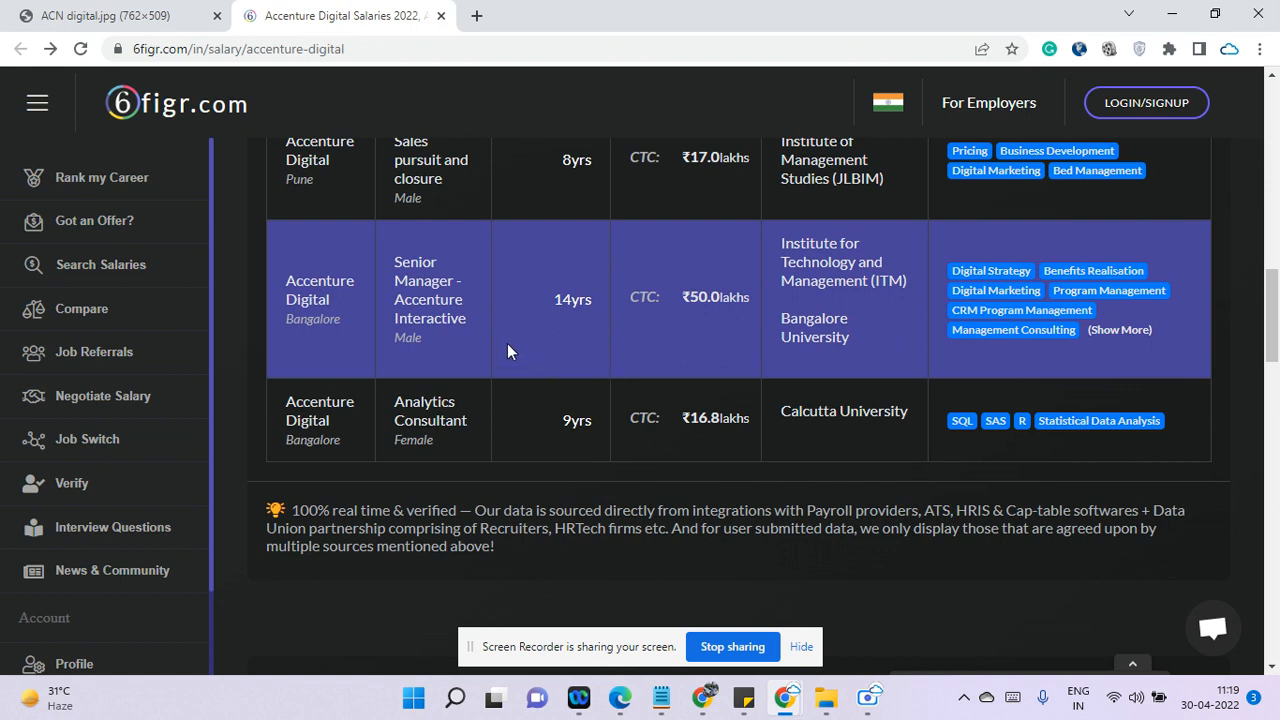
mouse_move(570, 300)
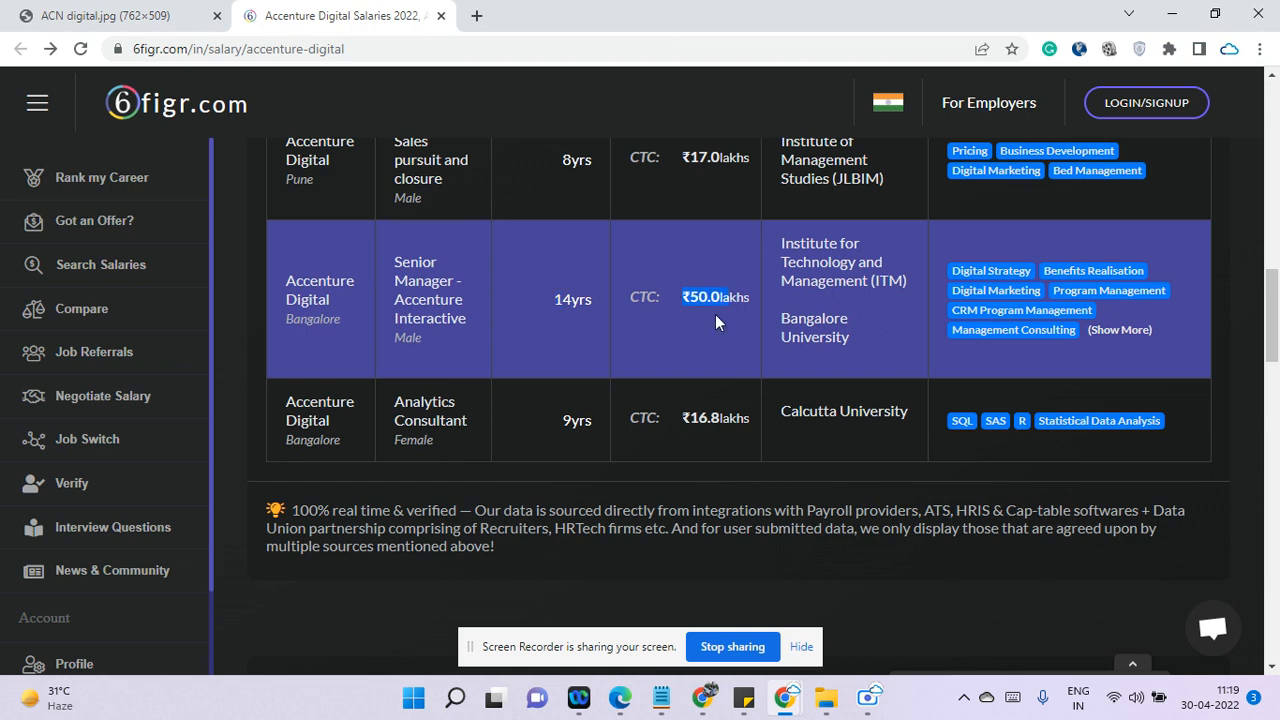
mouse_move(272, 344)
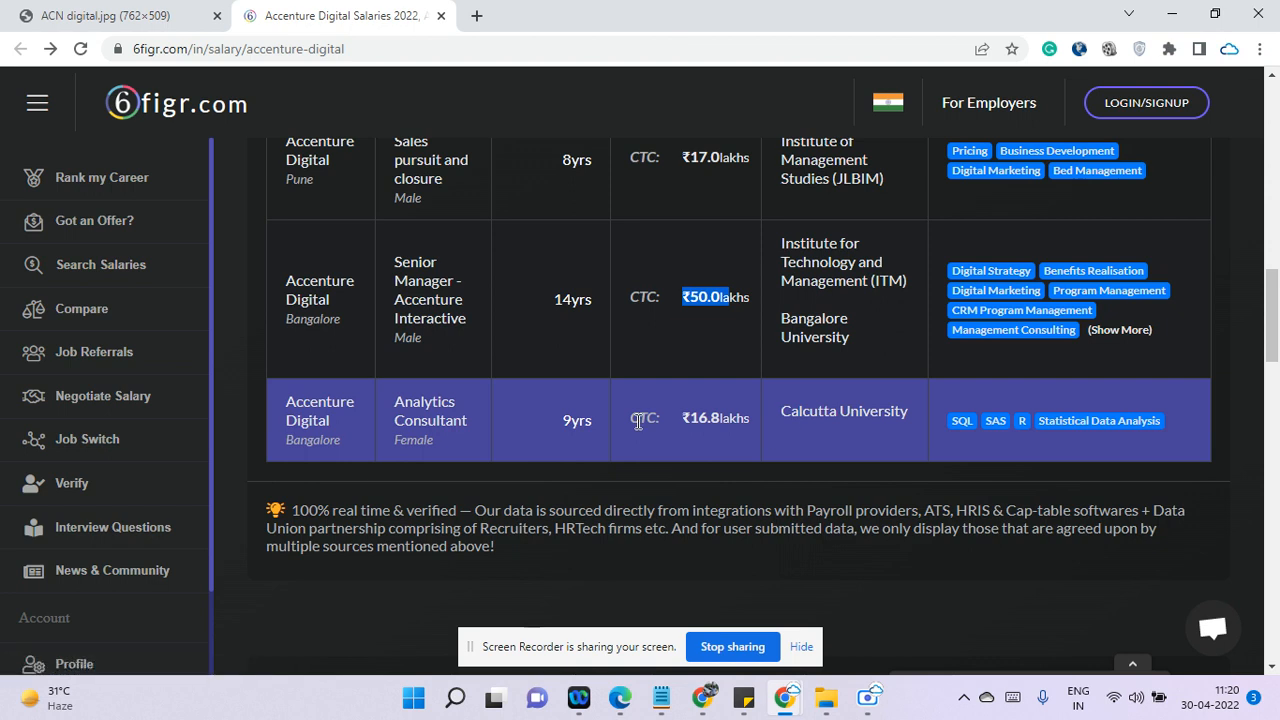
mouse_move(656, 420)
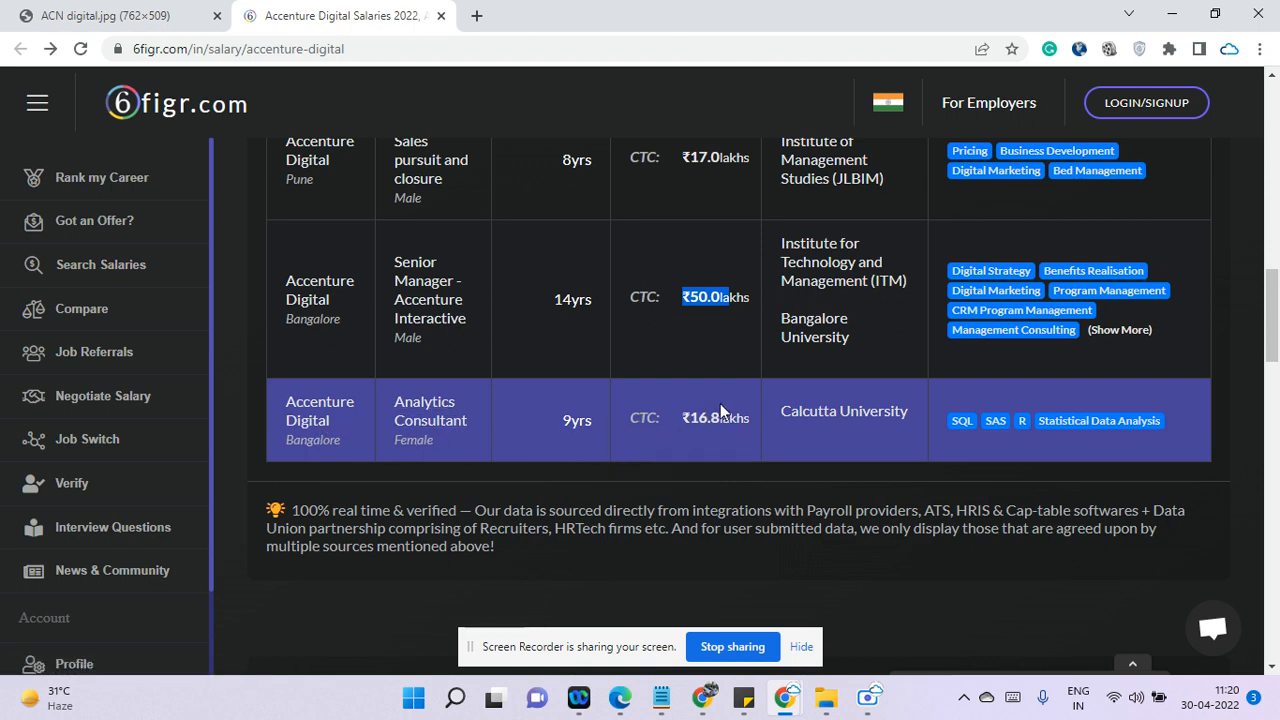
mouse_move(984, 414)
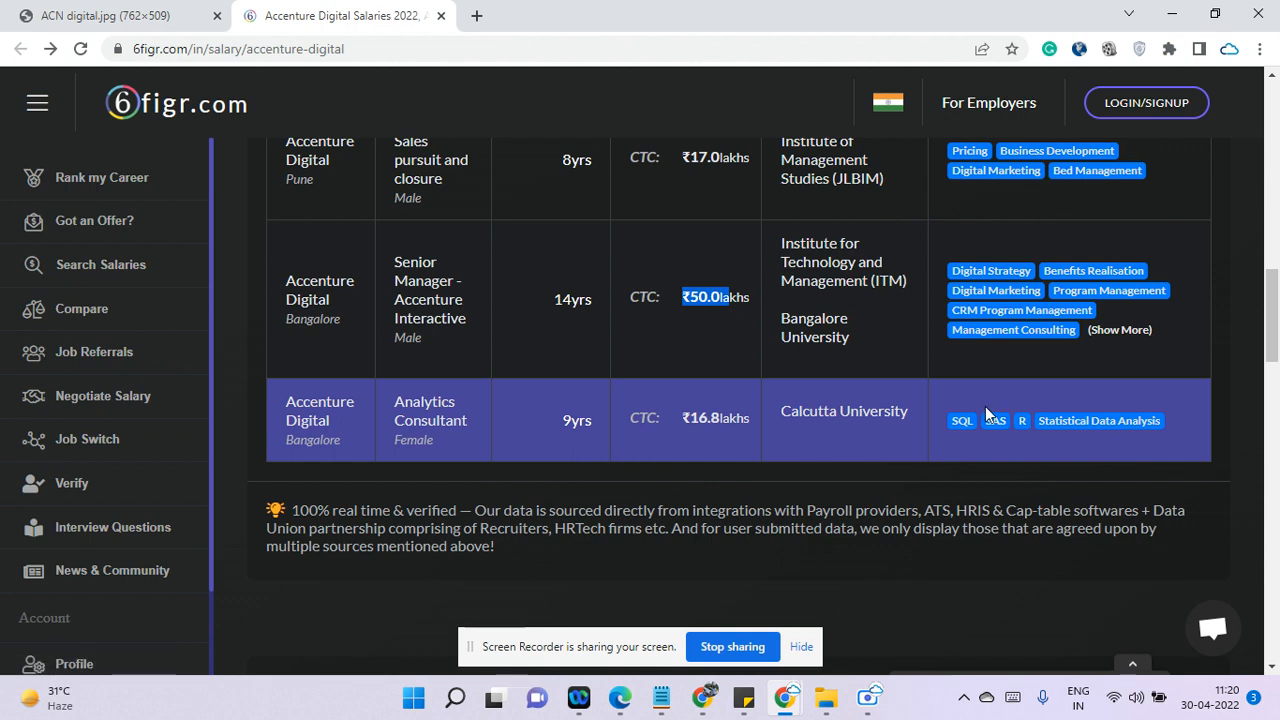
mouse_move(1098, 420)
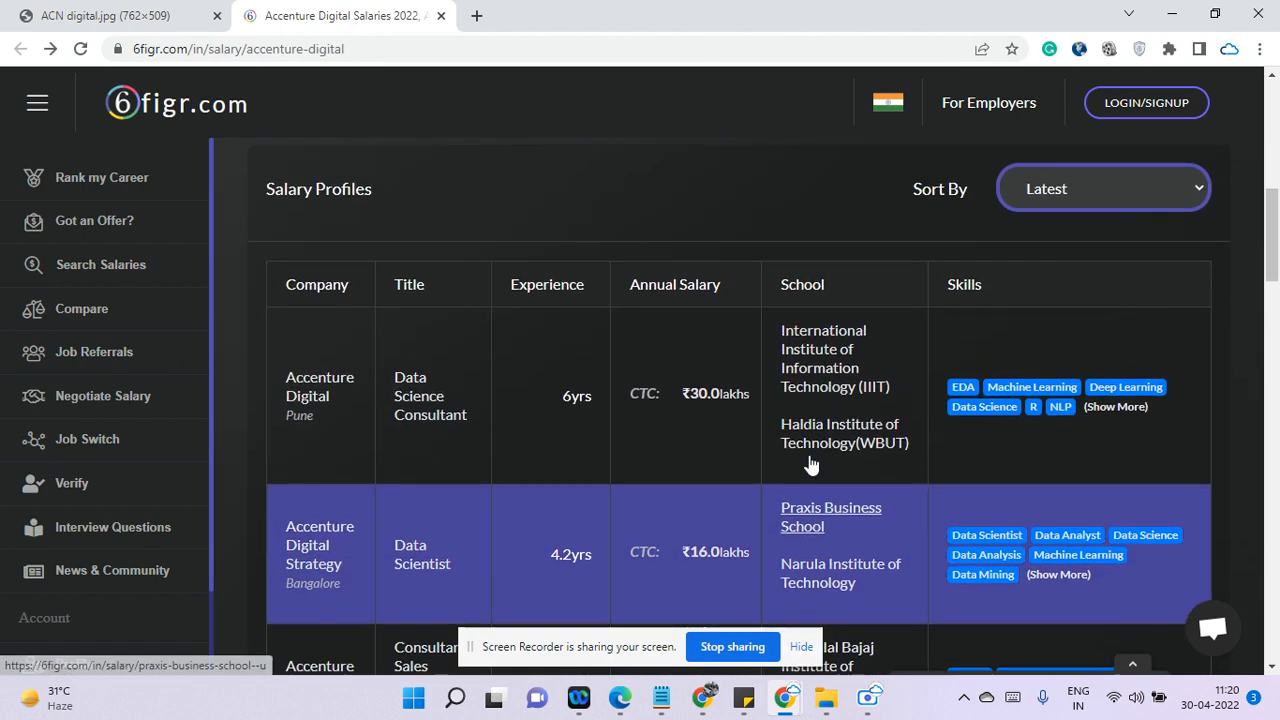
scroll("down", 3)
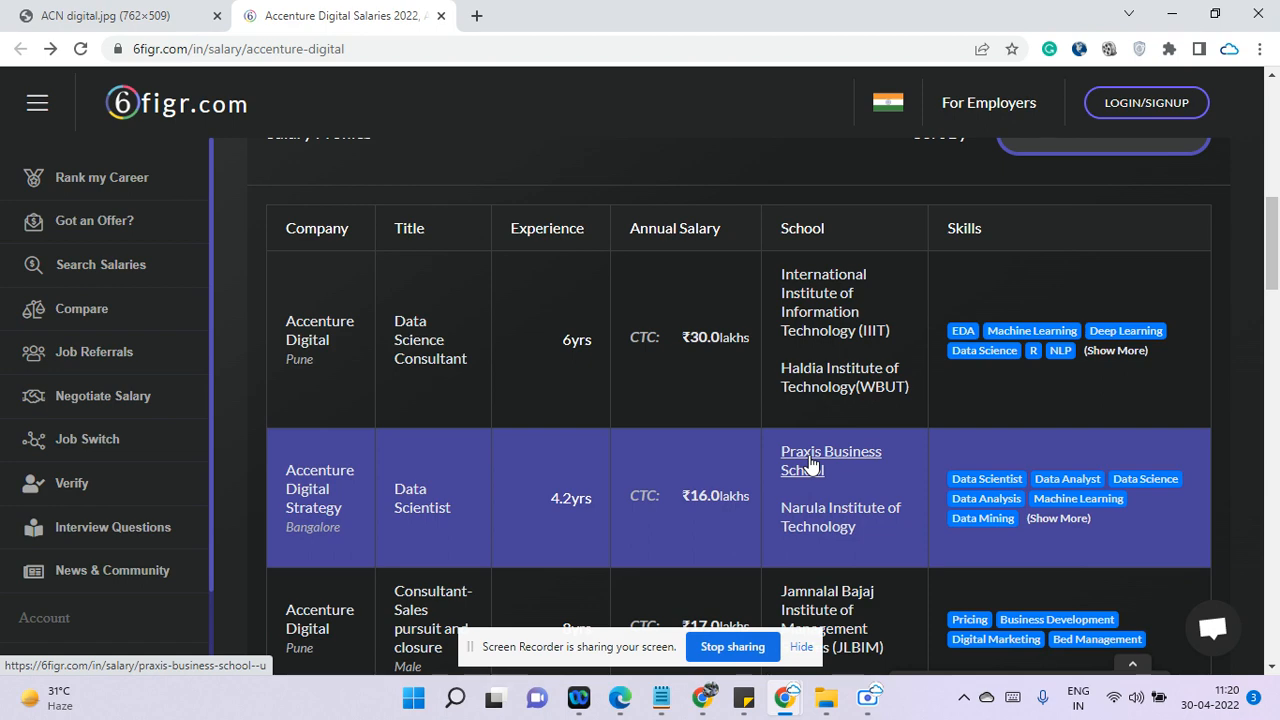
mouse_move(712, 470)
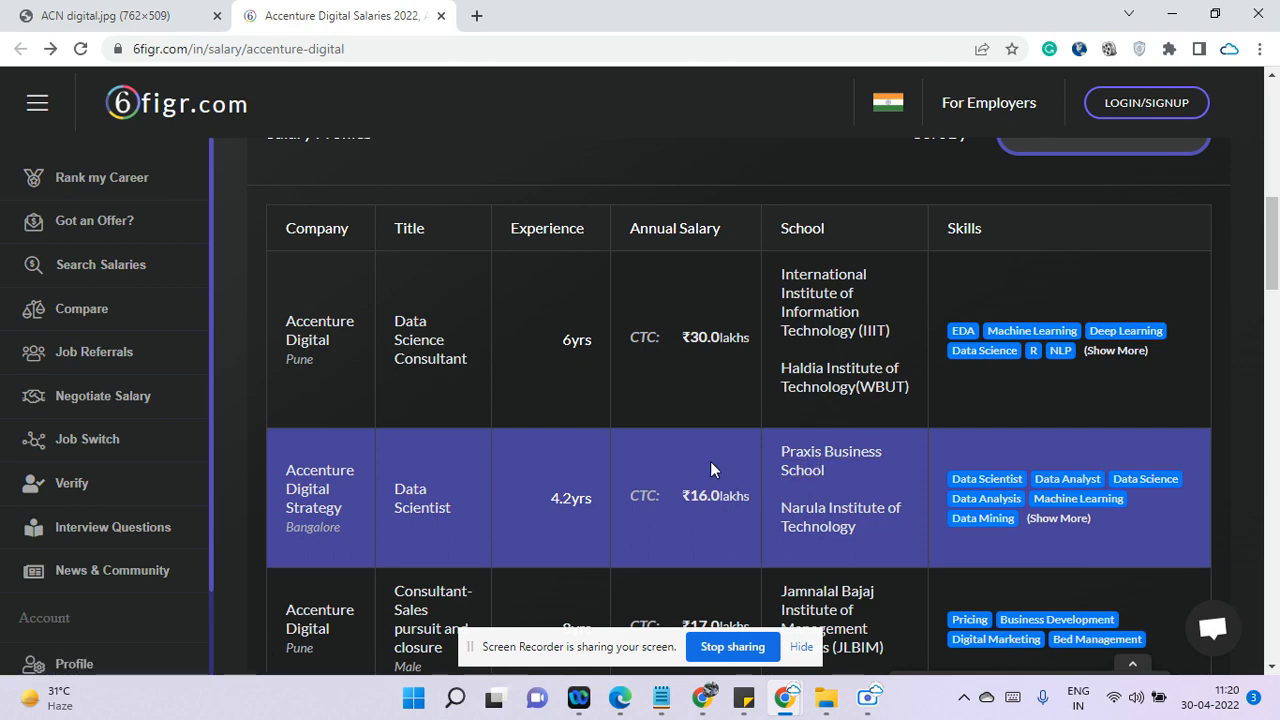
scroll("down", 3)
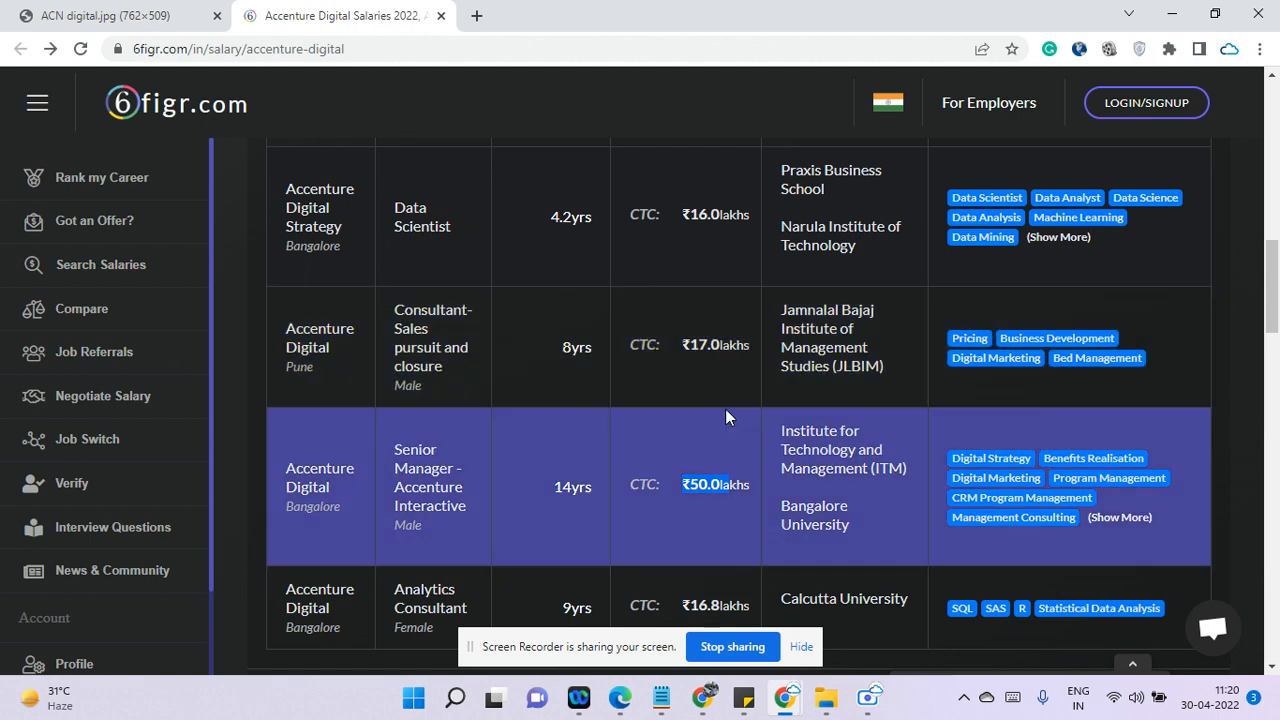
mouse_move(672, 540)
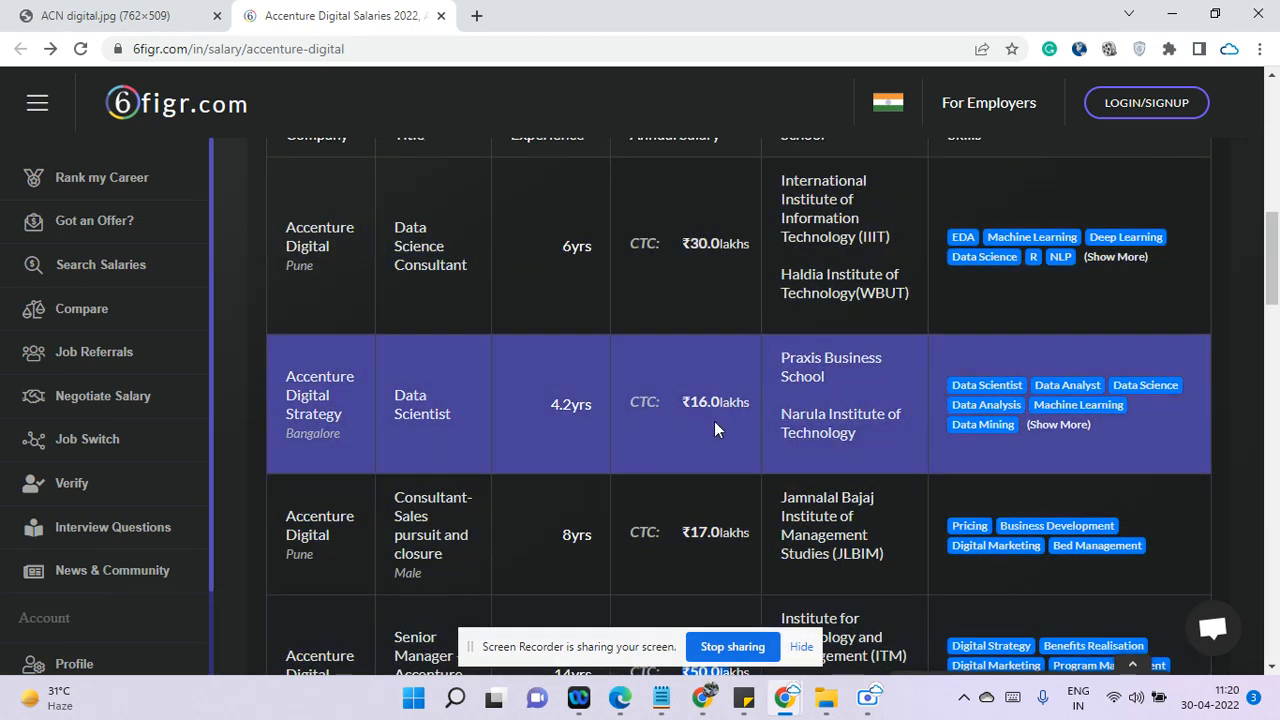
left_click(104, 16)
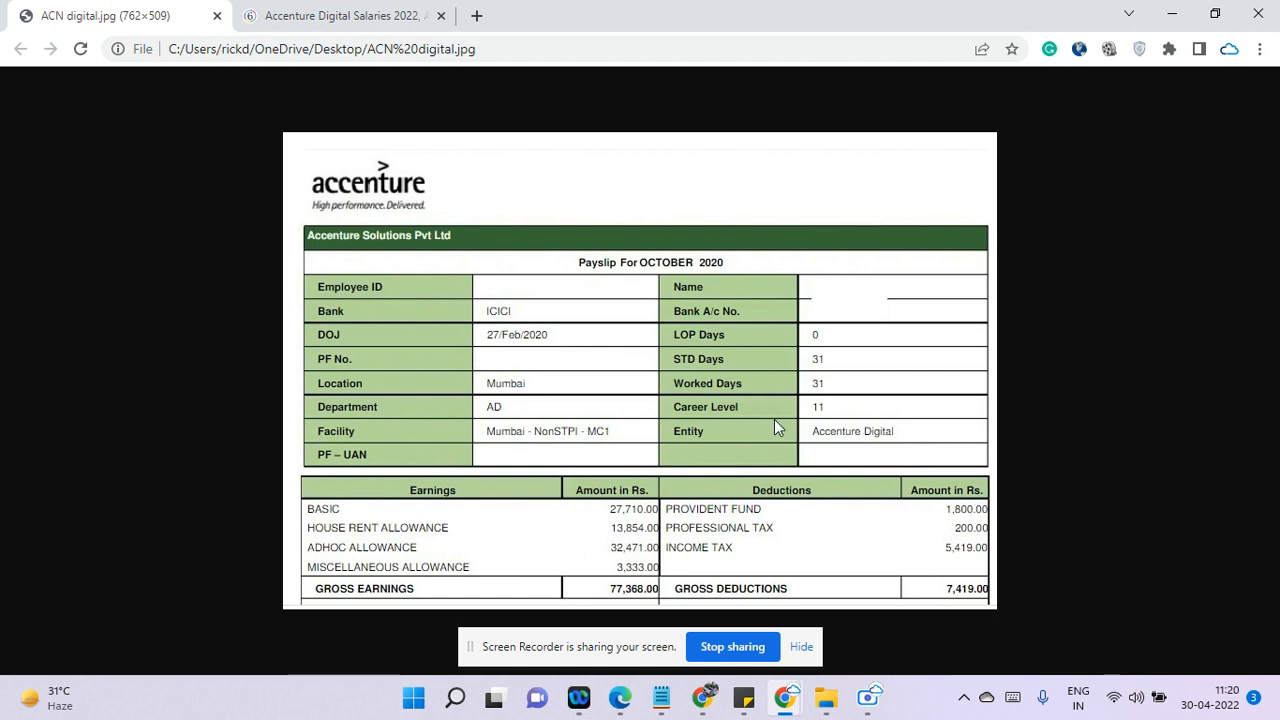
mouse_move(824, 404)
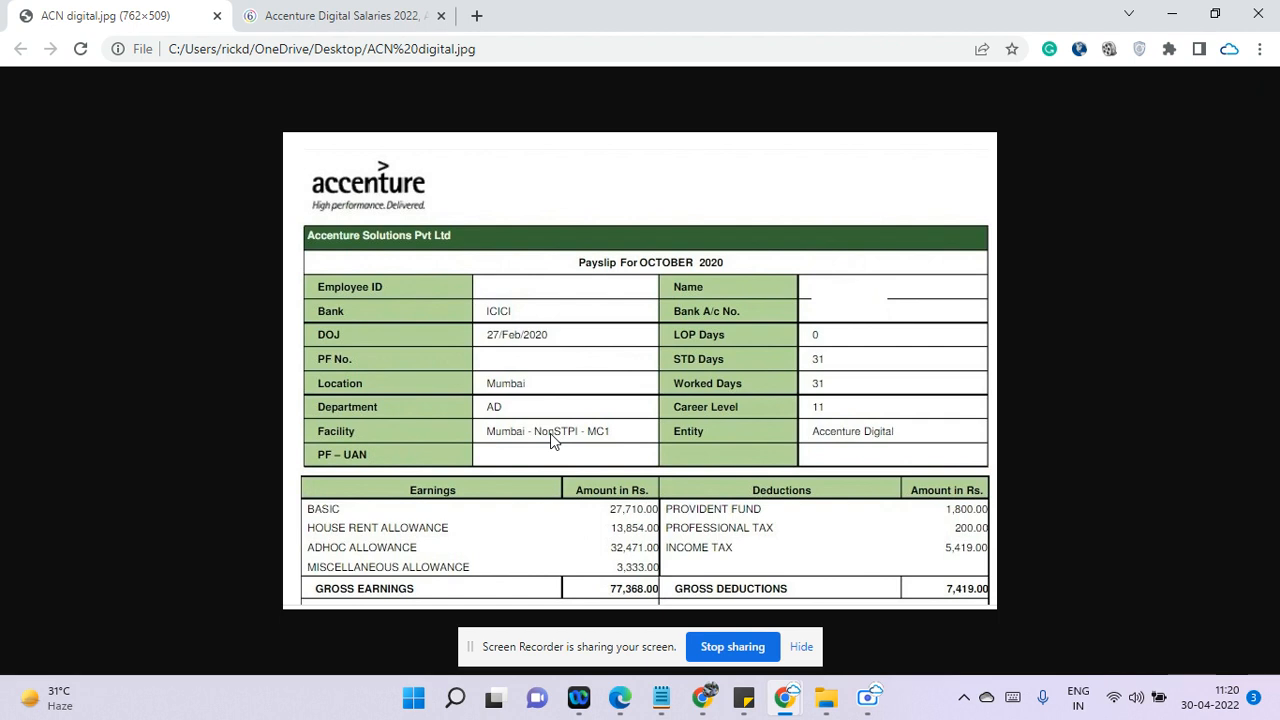
mouse_move(578, 444)
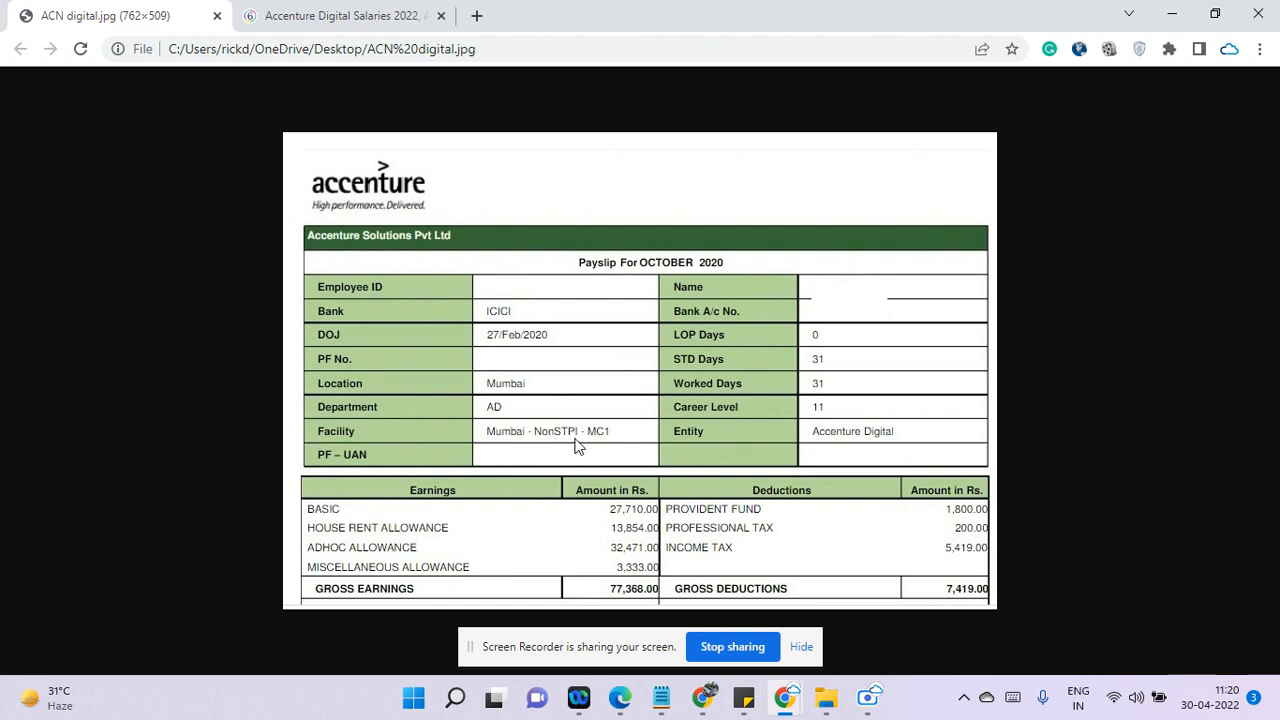
mouse_move(832, 418)
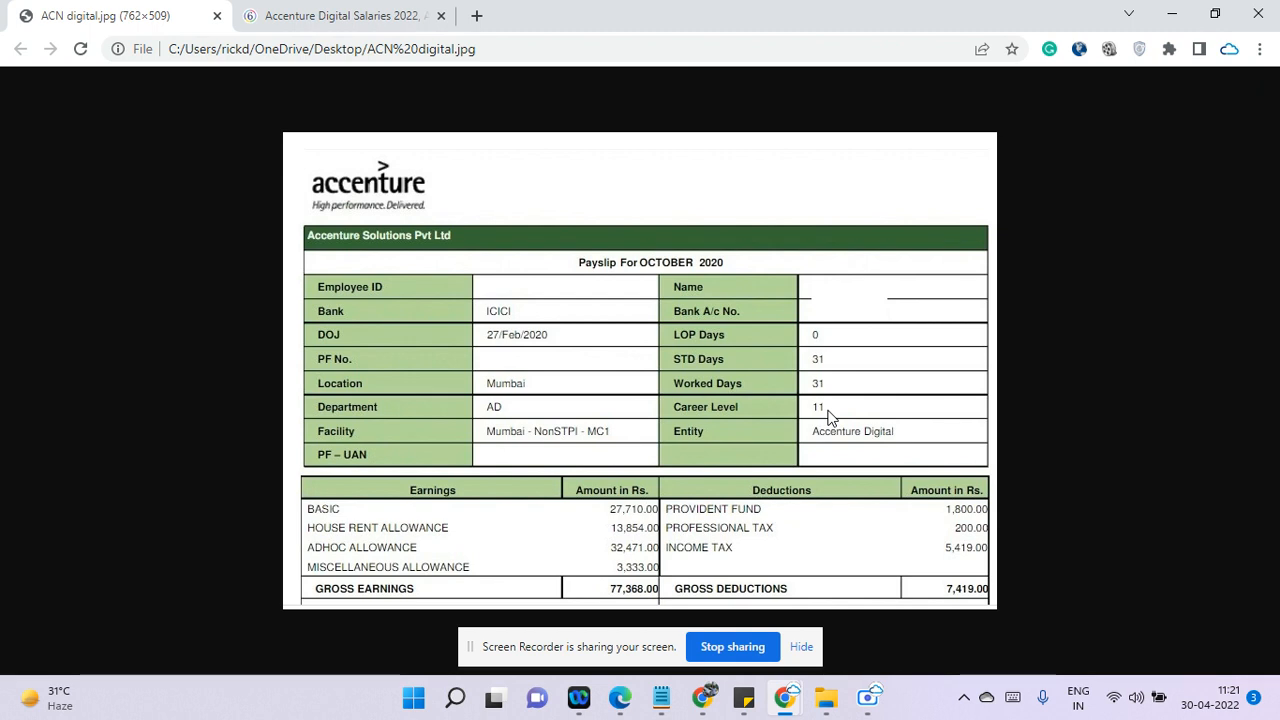
mouse_move(544, 348)
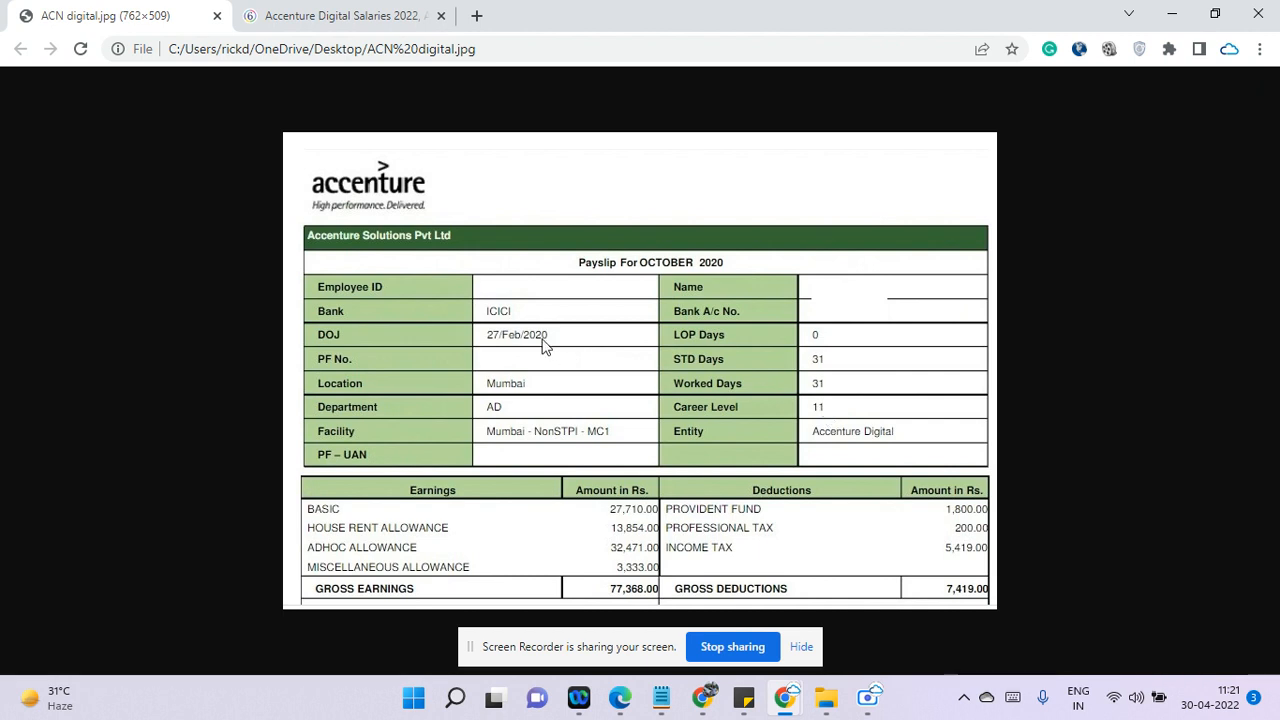
mouse_move(550, 348)
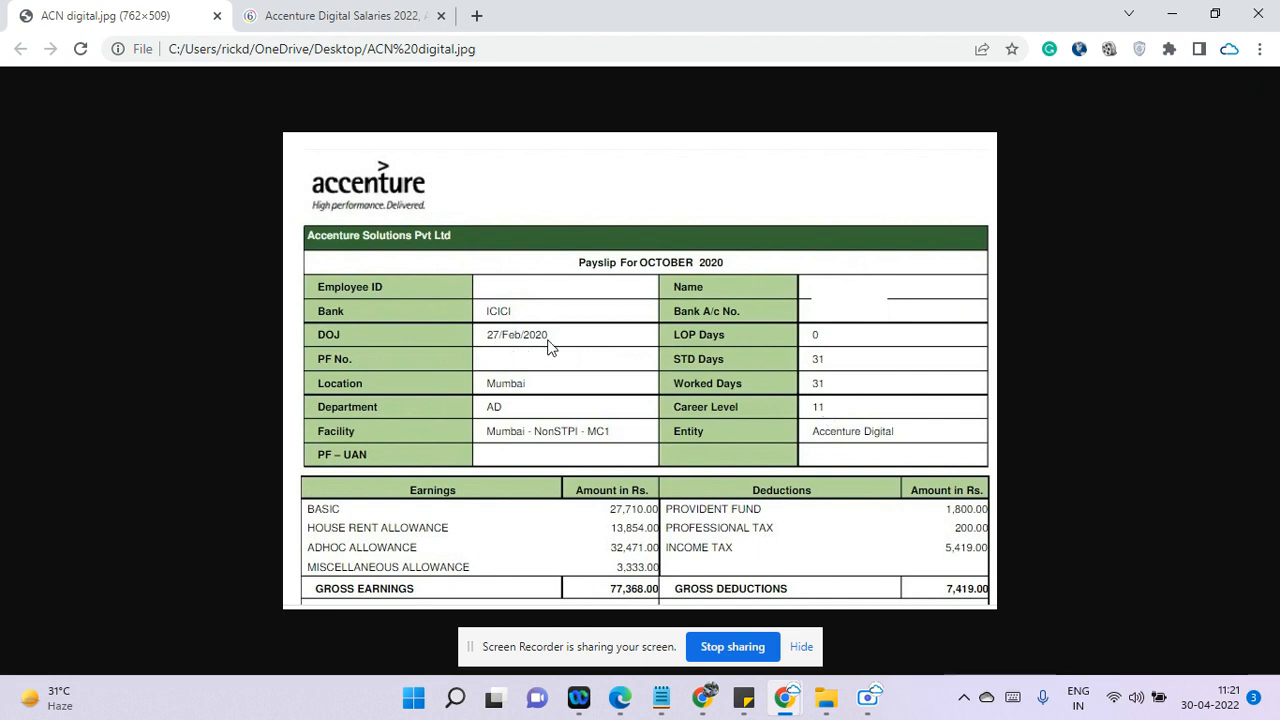
mouse_move(524, 352)
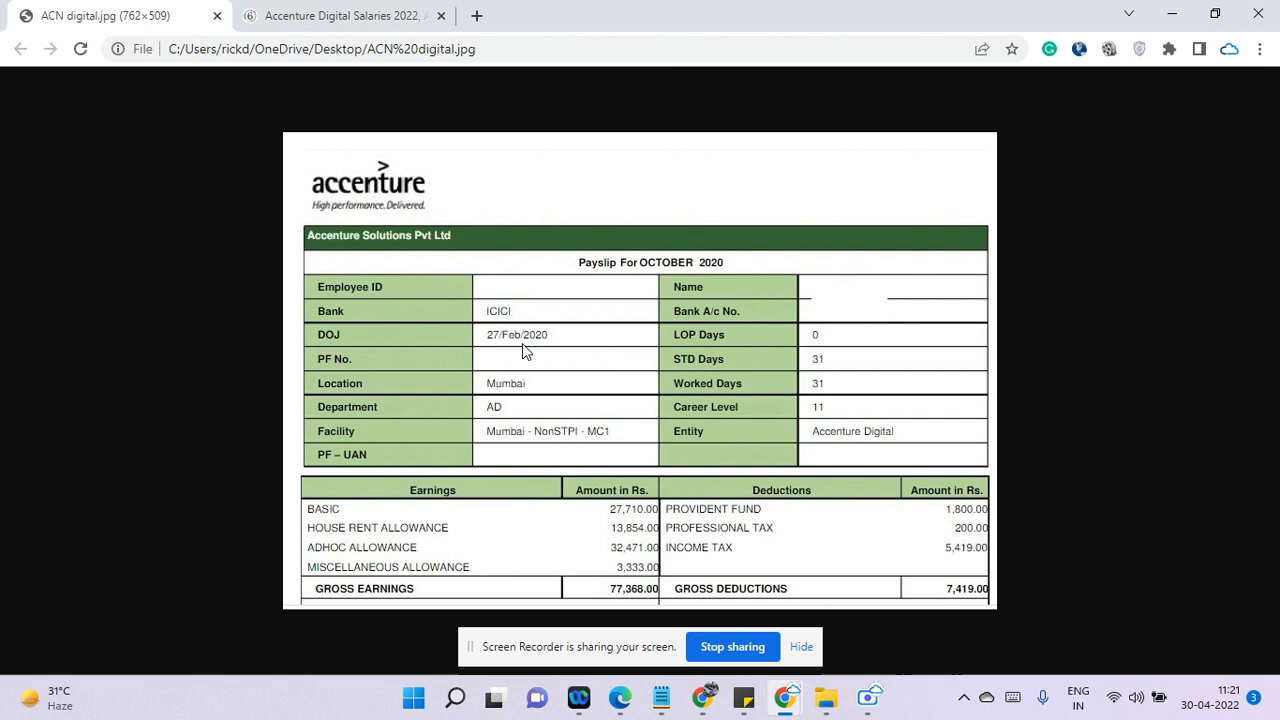
mouse_move(716, 278)
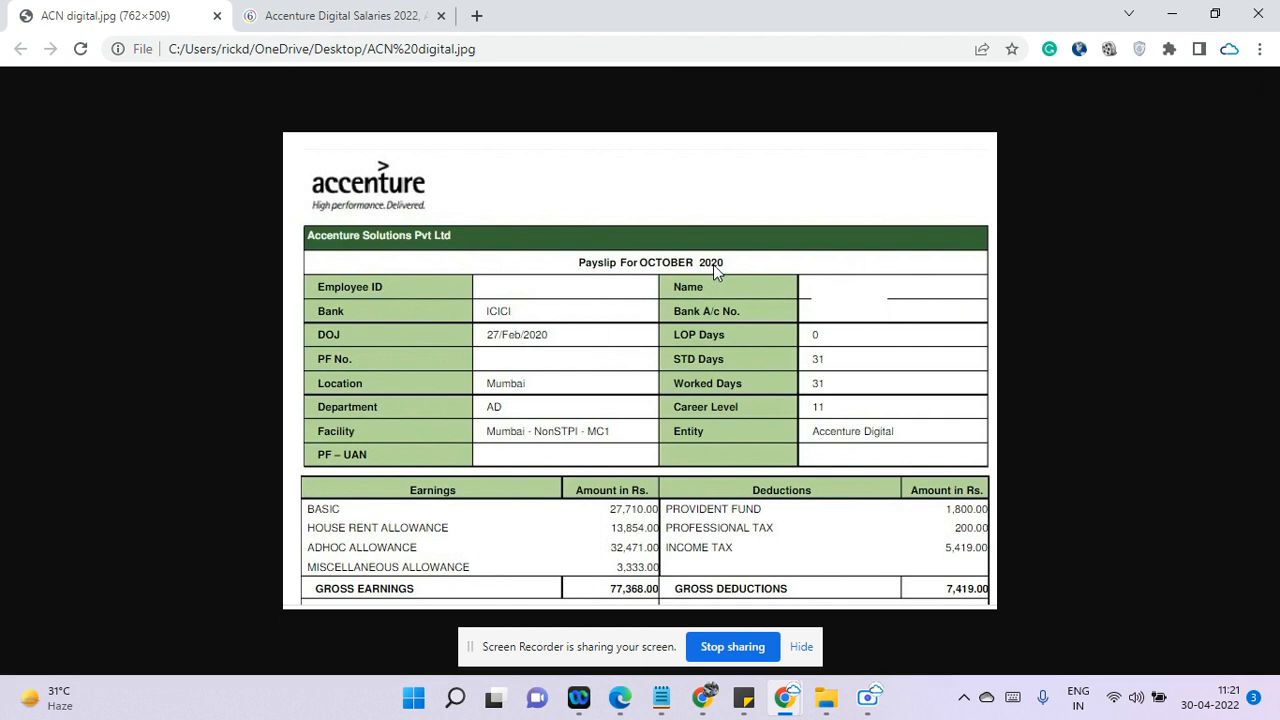
mouse_move(452, 548)
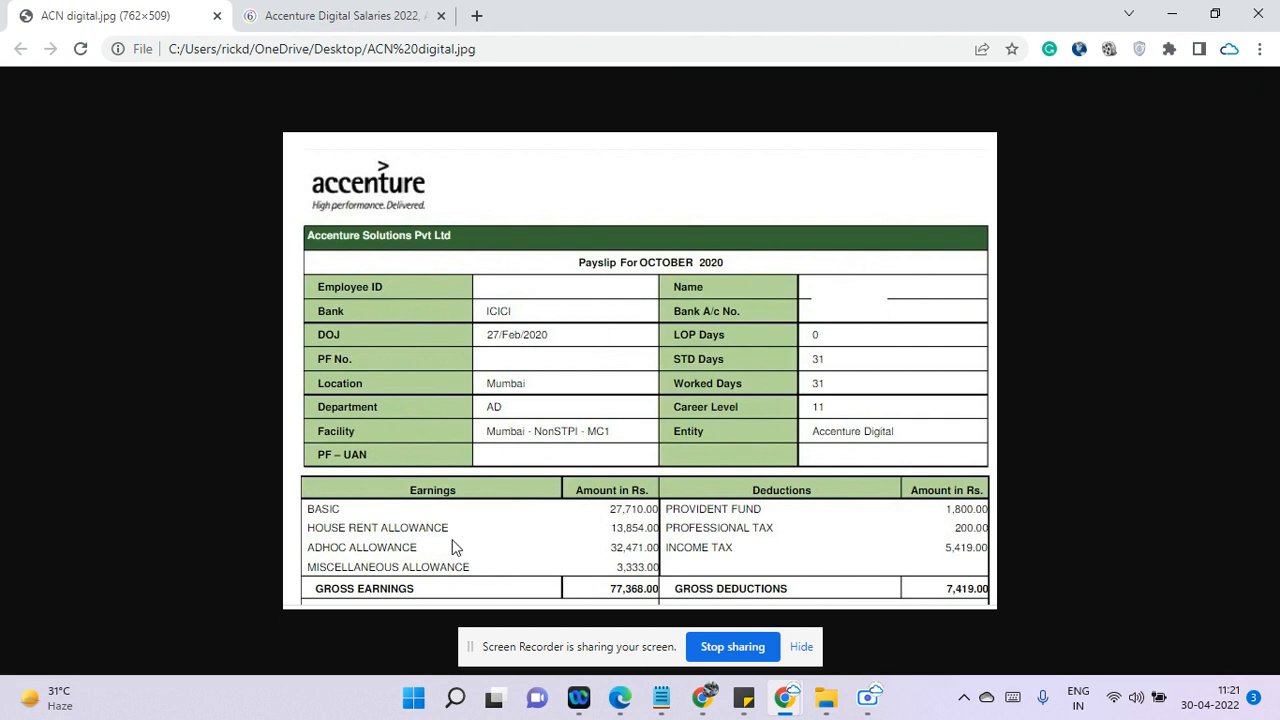
mouse_move(616, 518)
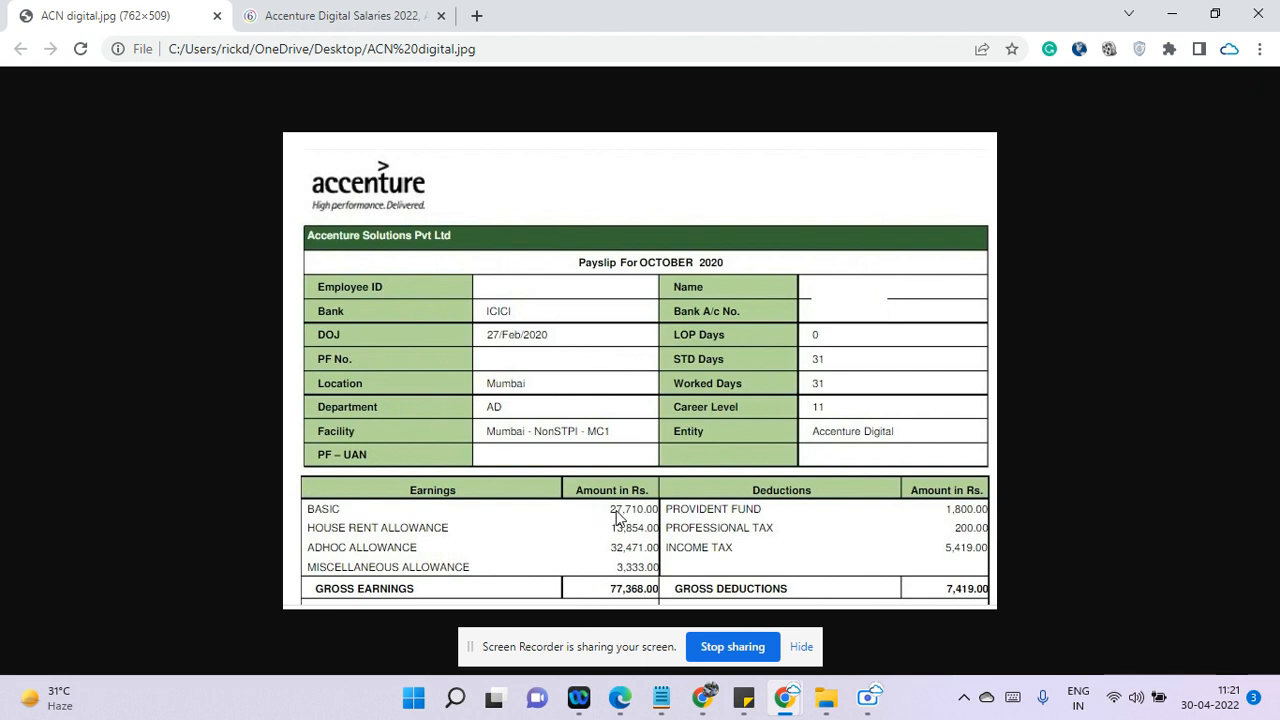
mouse_move(504, 544)
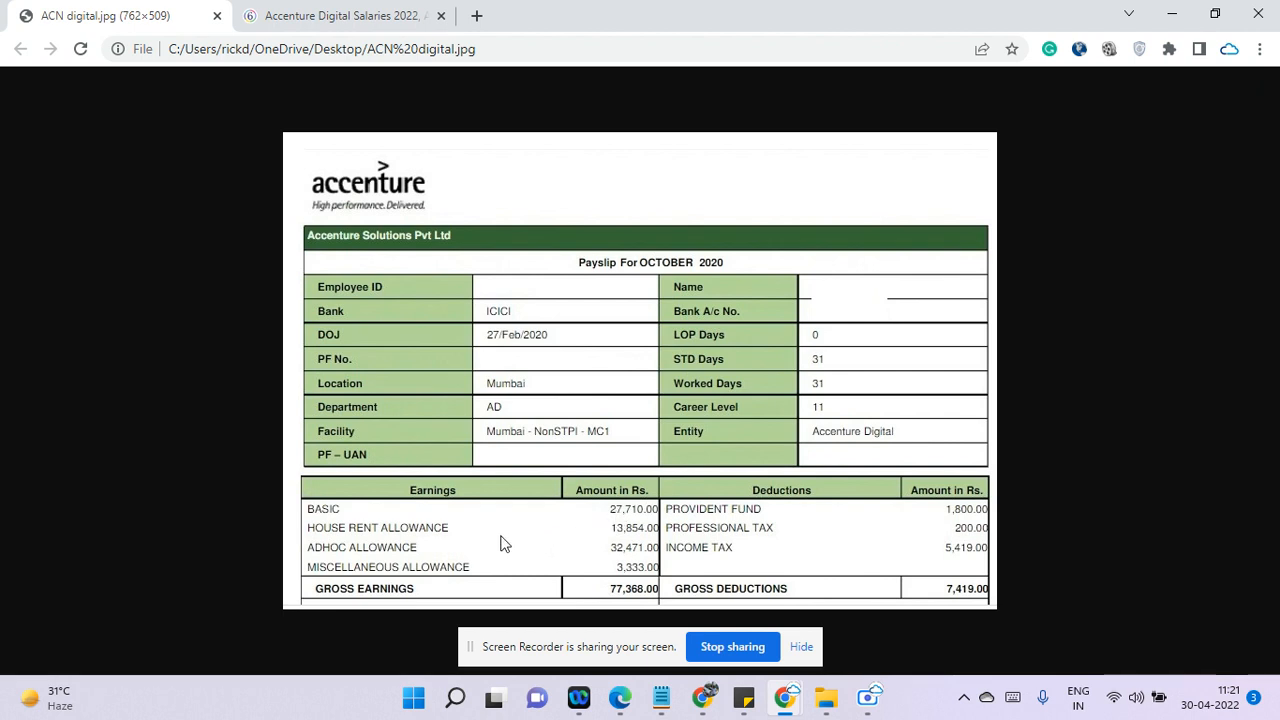
mouse_move(620, 544)
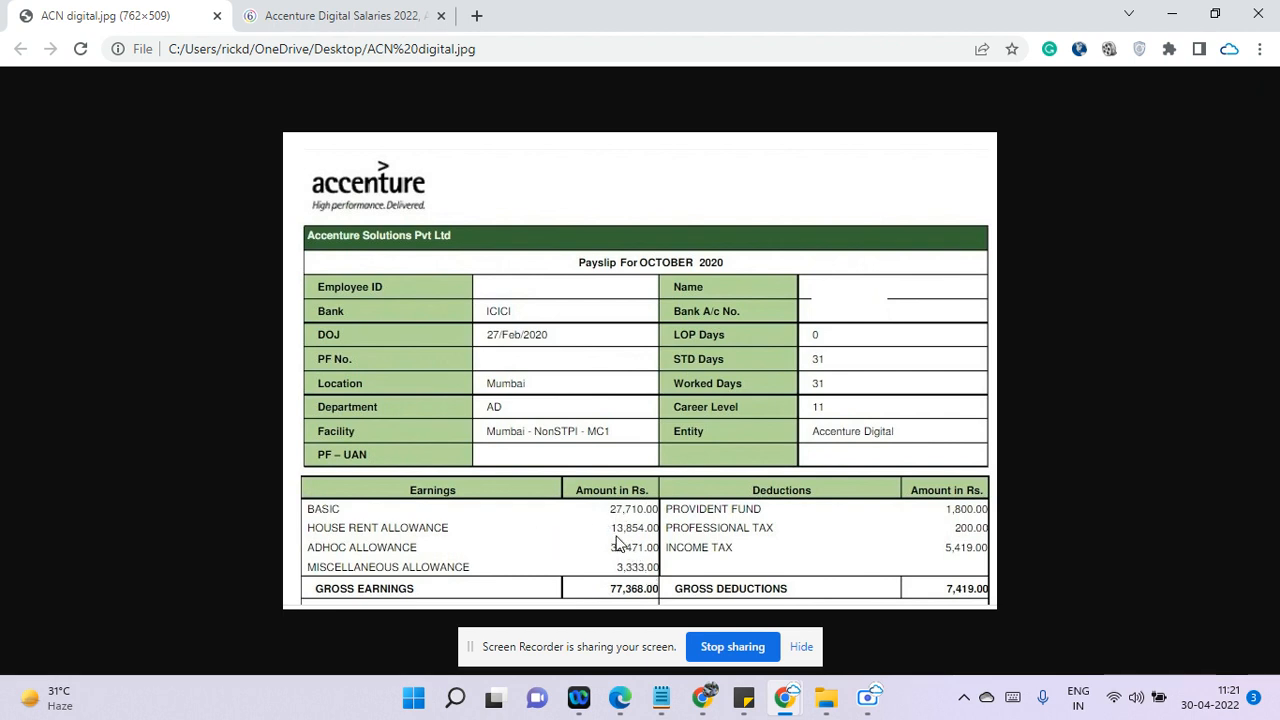
mouse_move(592, 560)
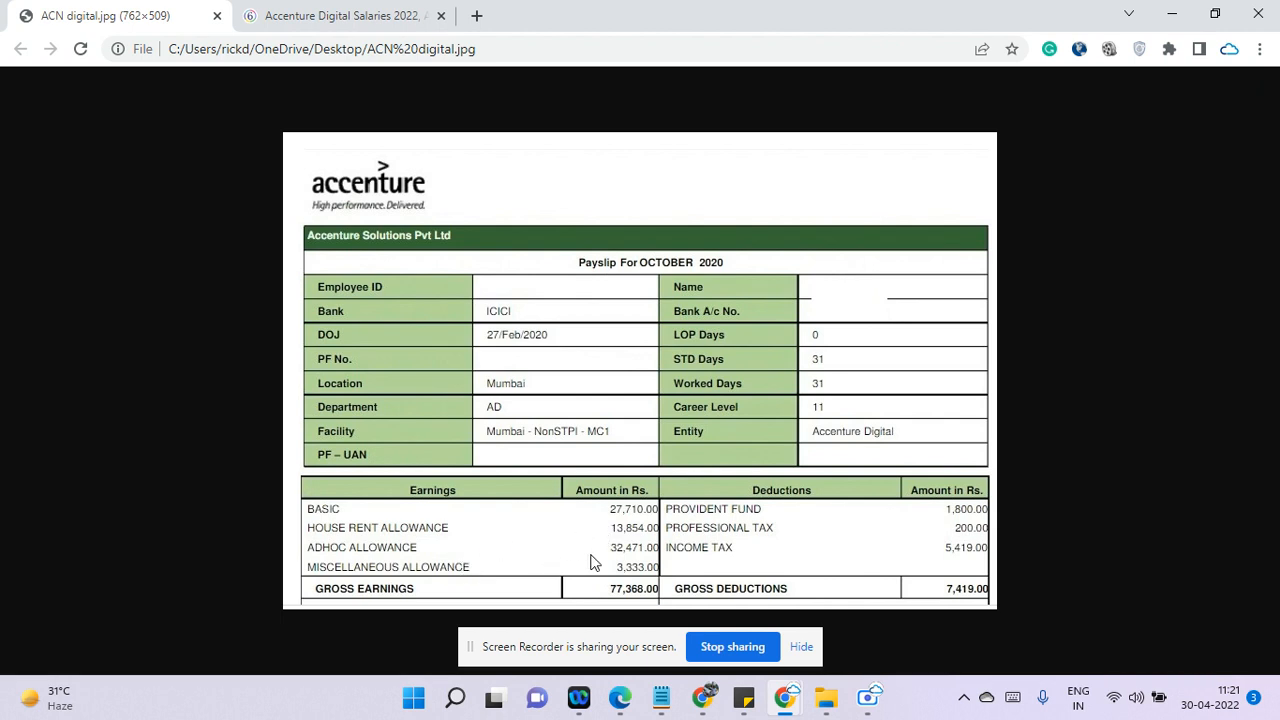
mouse_move(620, 550)
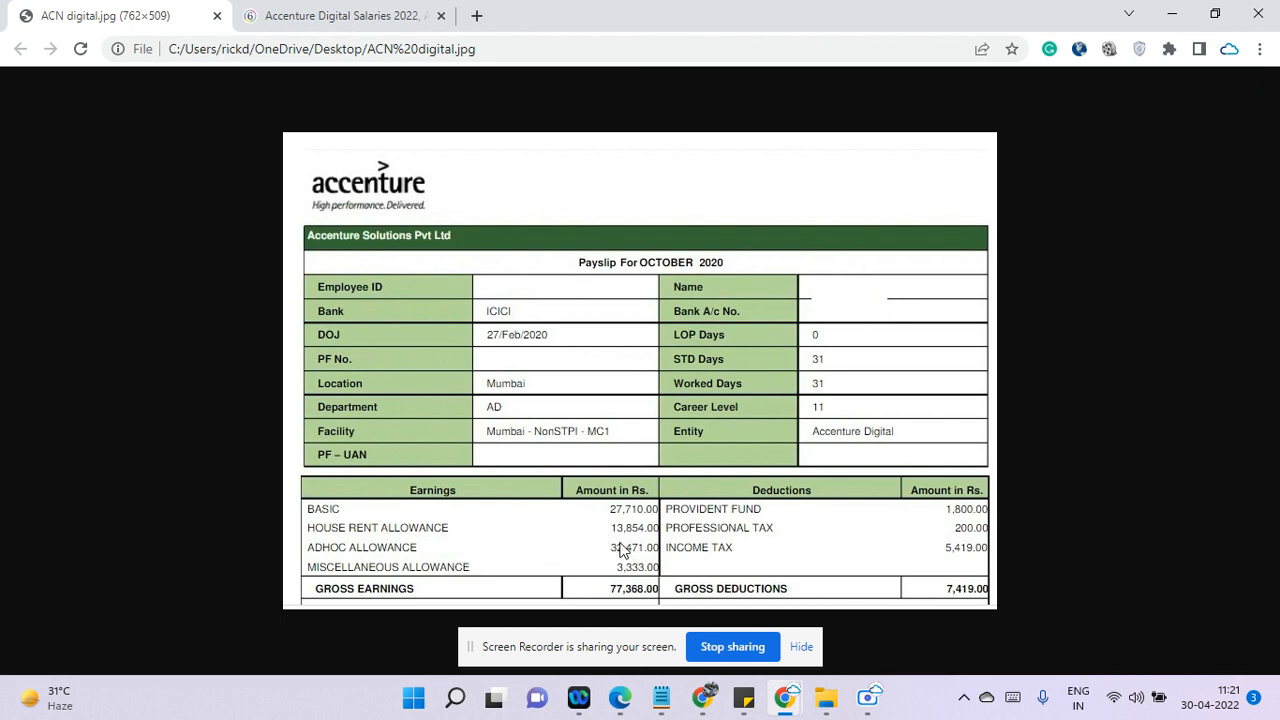
mouse_move(628, 556)
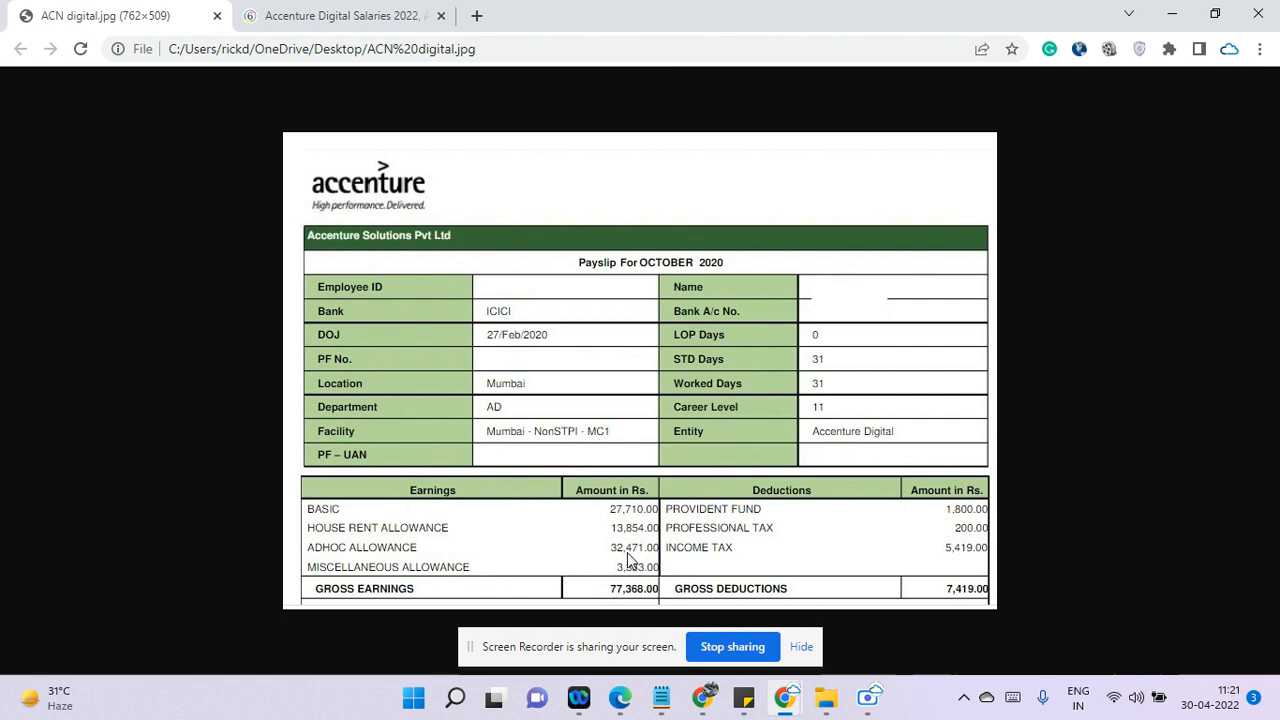
mouse_move(444, 550)
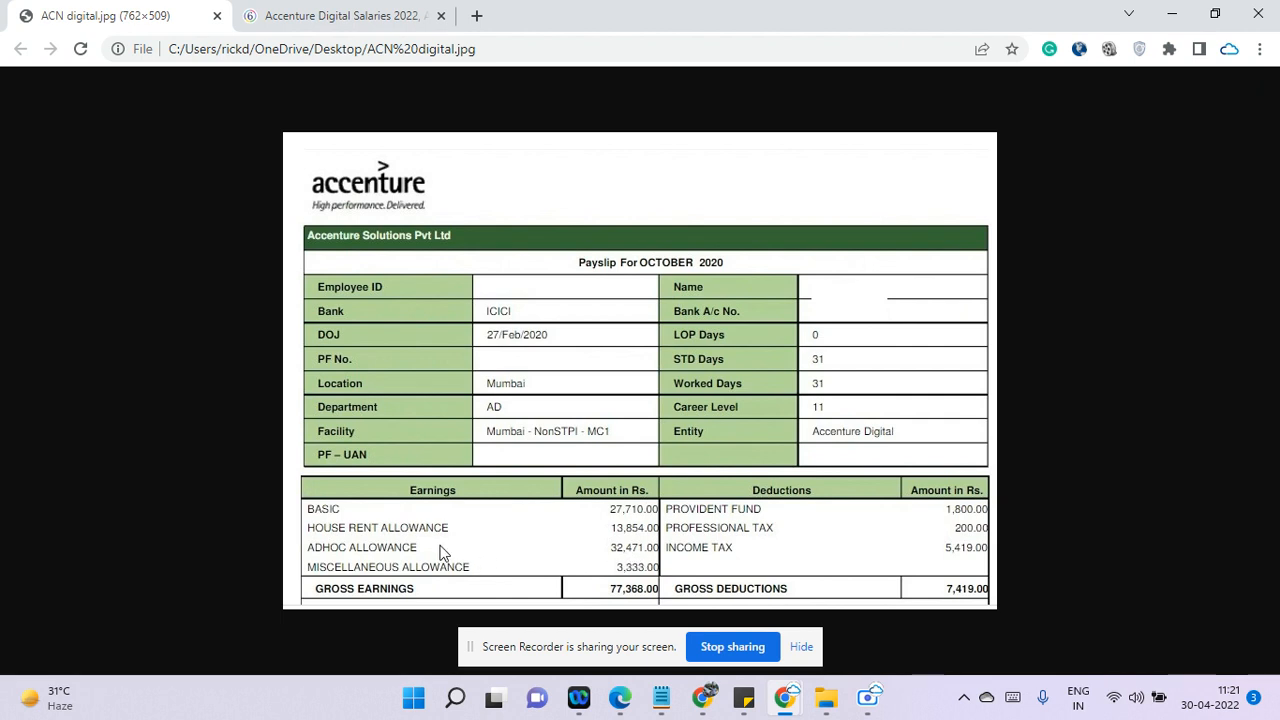
mouse_move(436, 544)
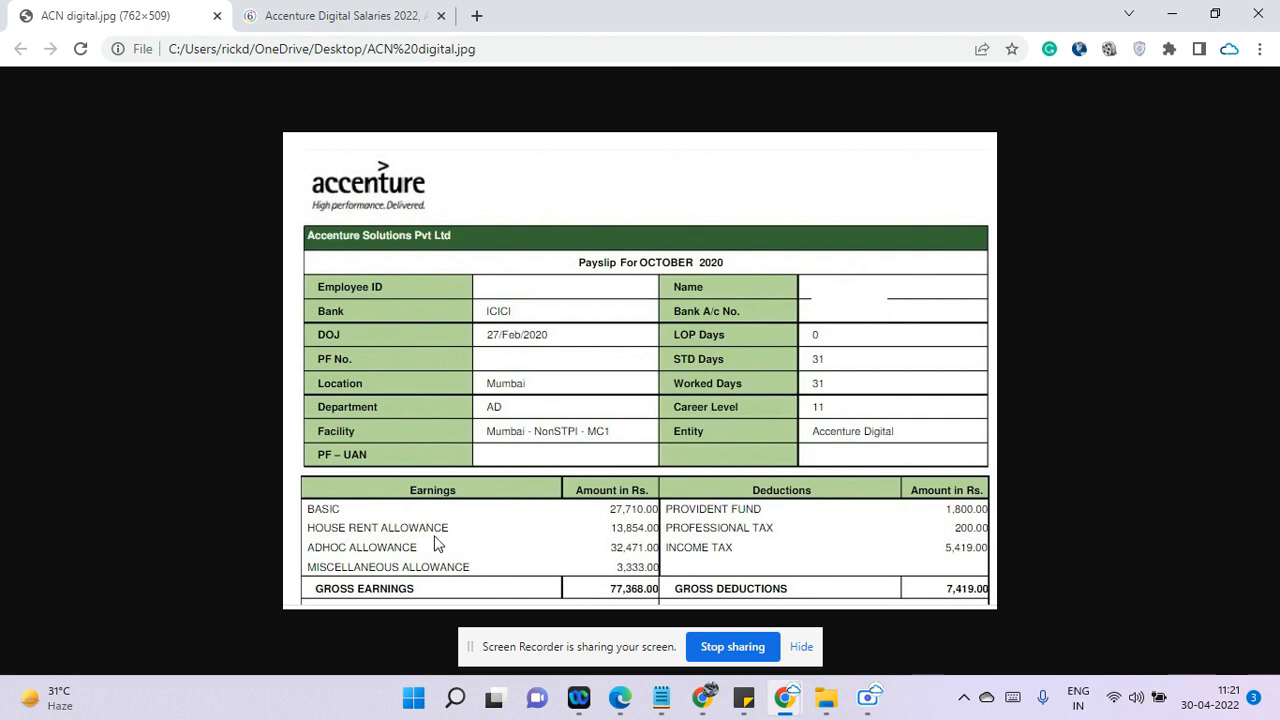
mouse_move(436, 568)
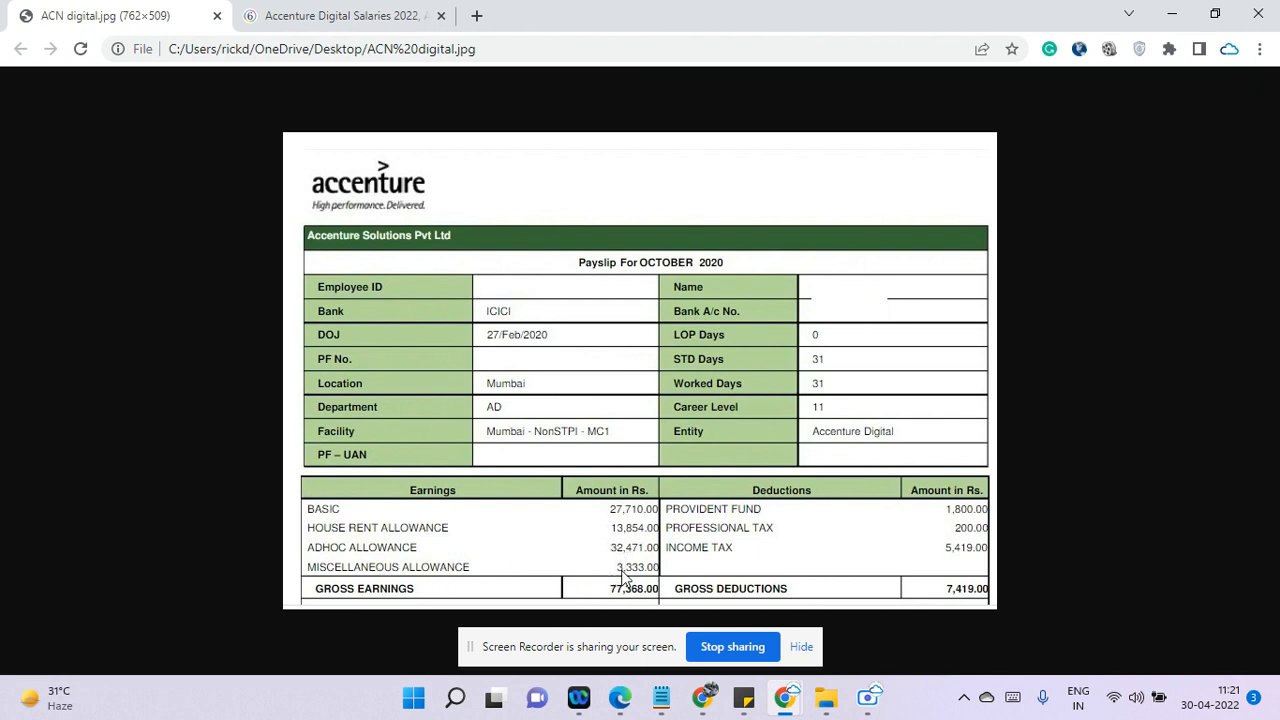
mouse_move(638, 578)
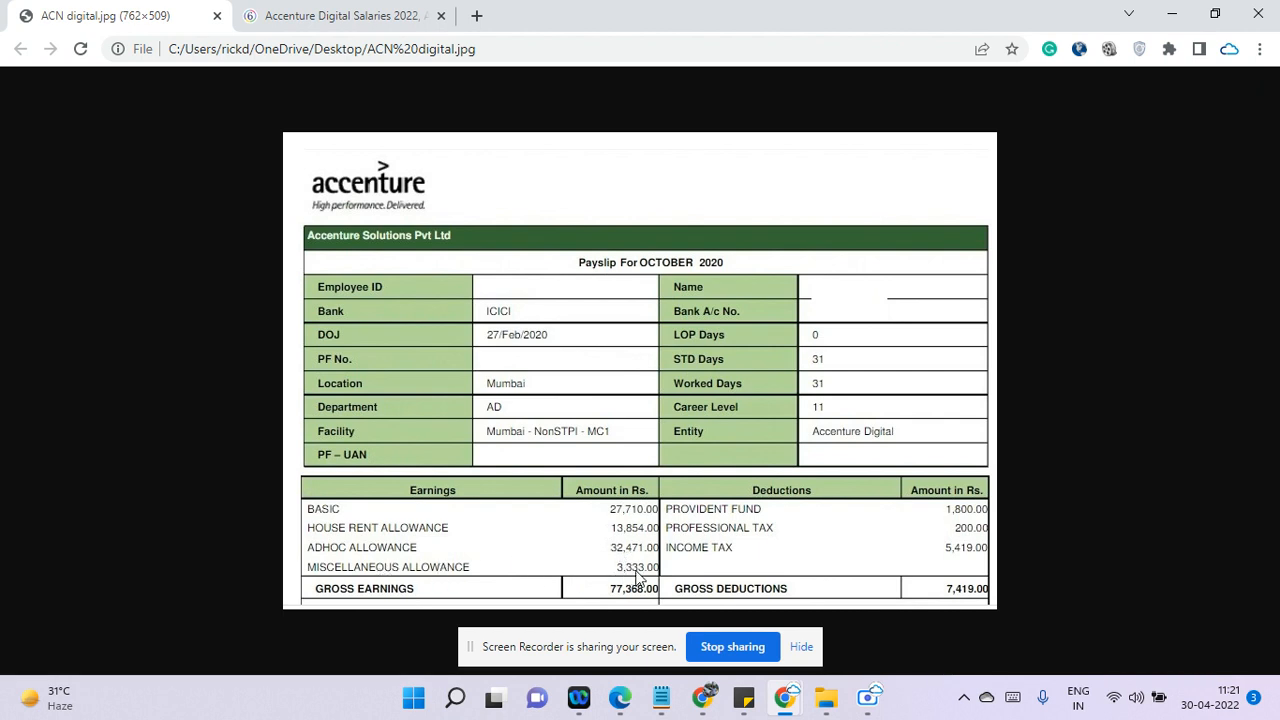
mouse_move(616, 596)
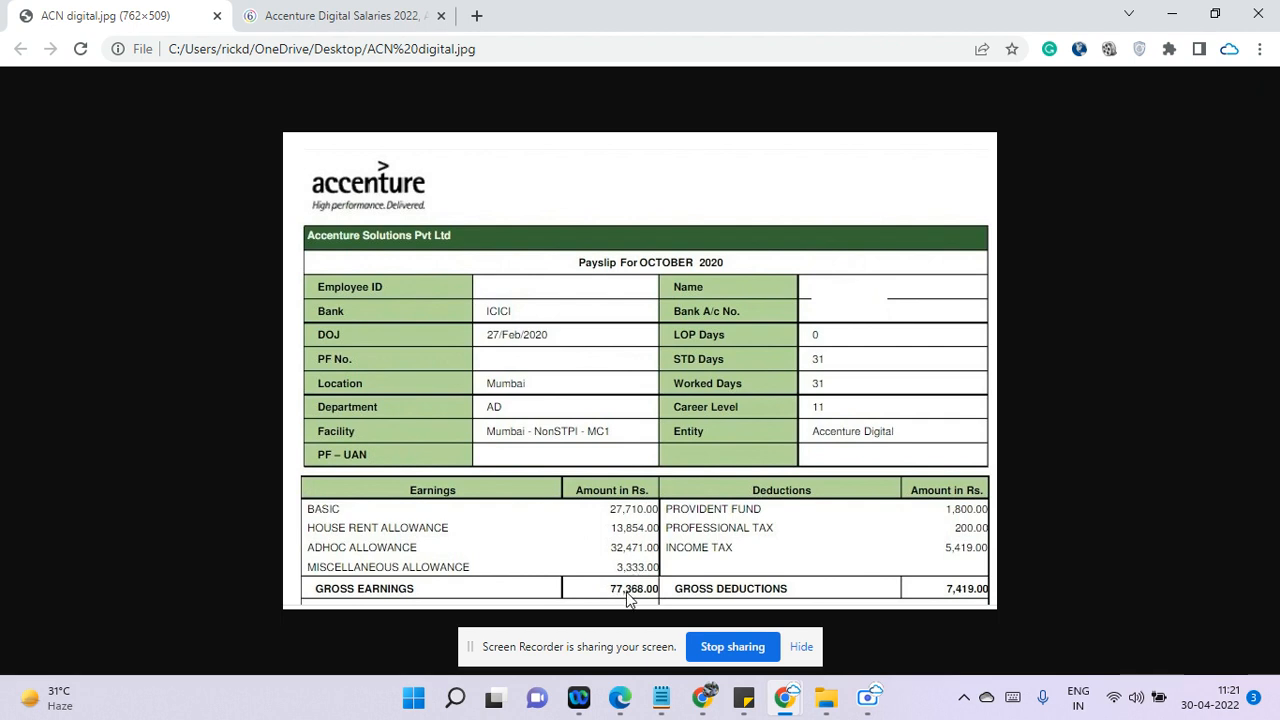
mouse_move(772, 560)
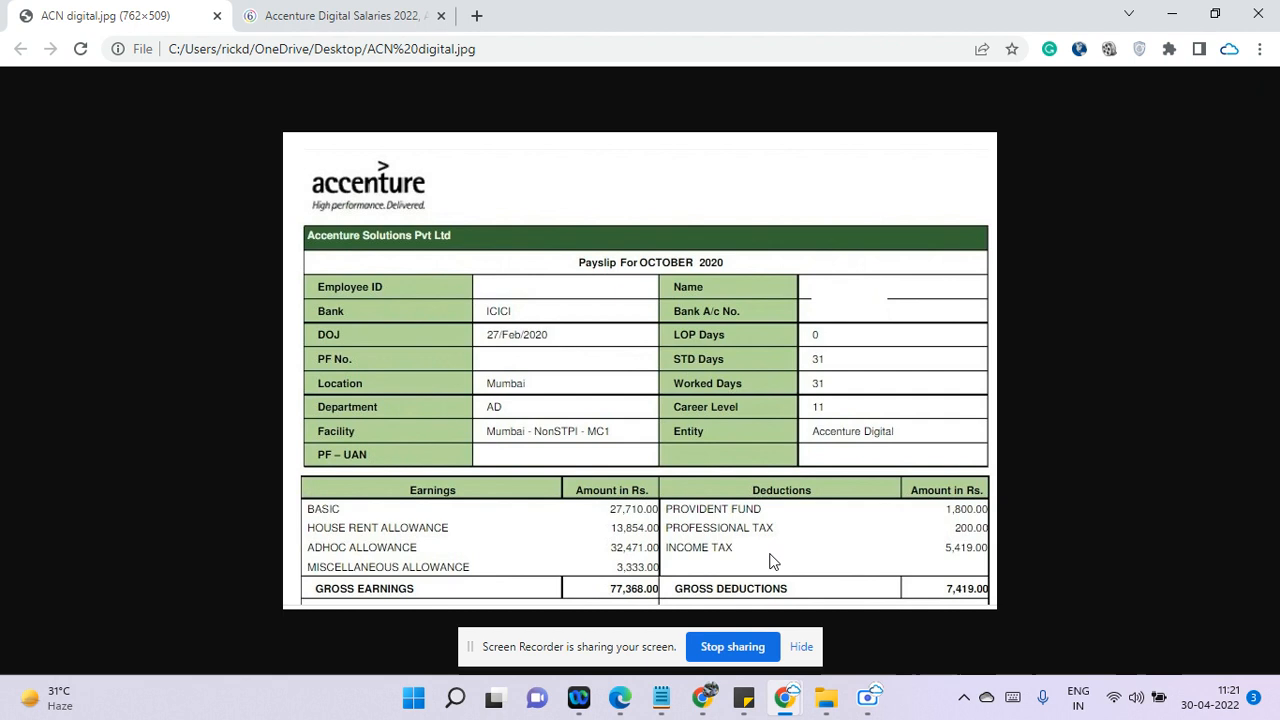
mouse_move(950, 536)
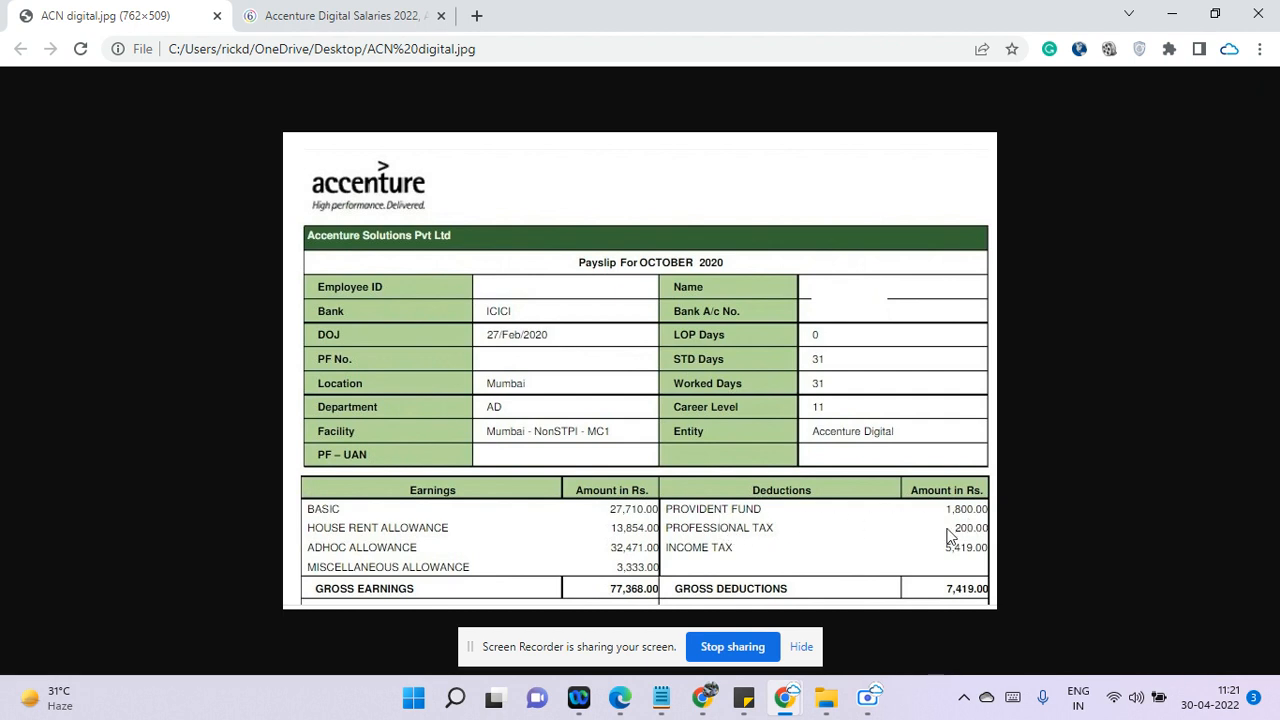
mouse_move(1016, 514)
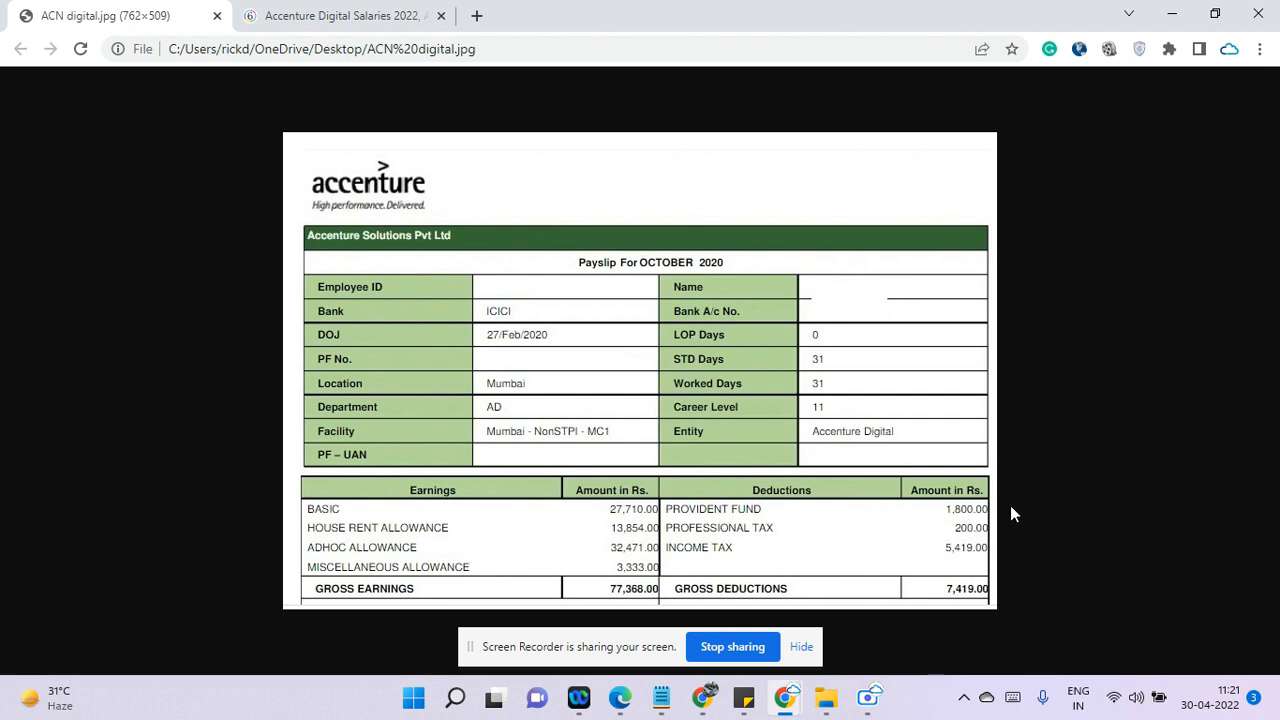
mouse_move(910, 542)
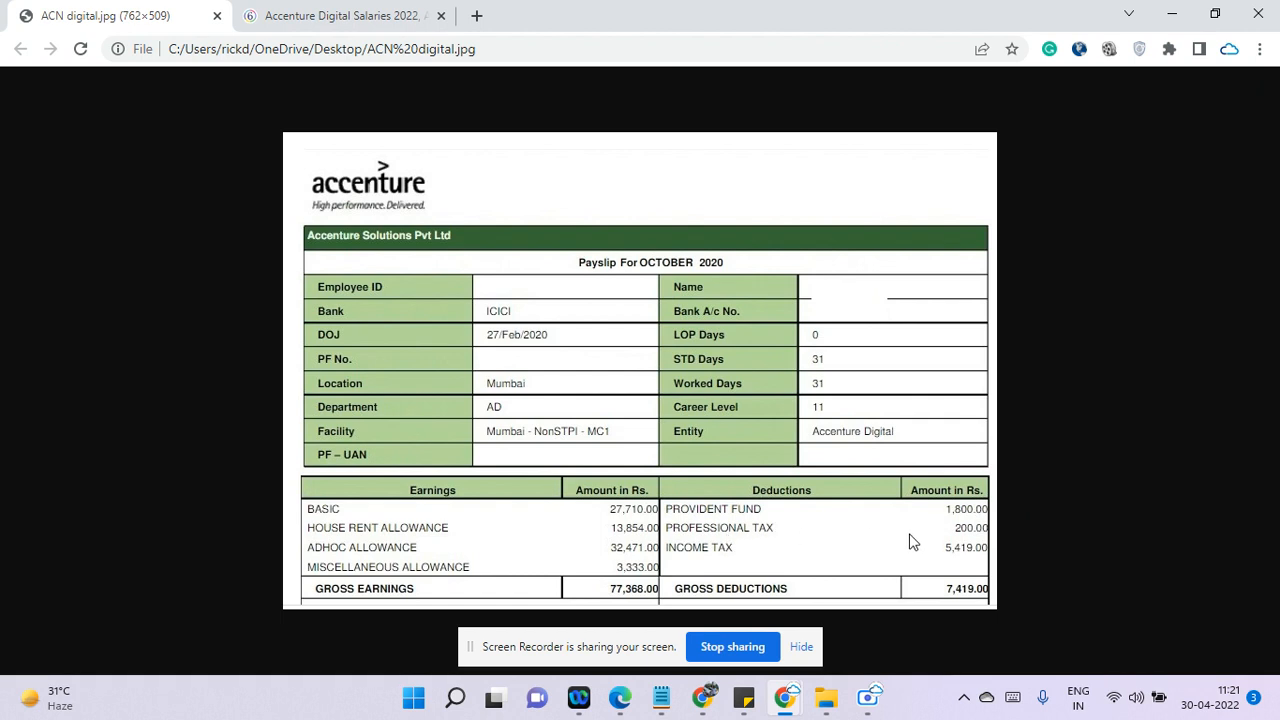
mouse_move(918, 558)
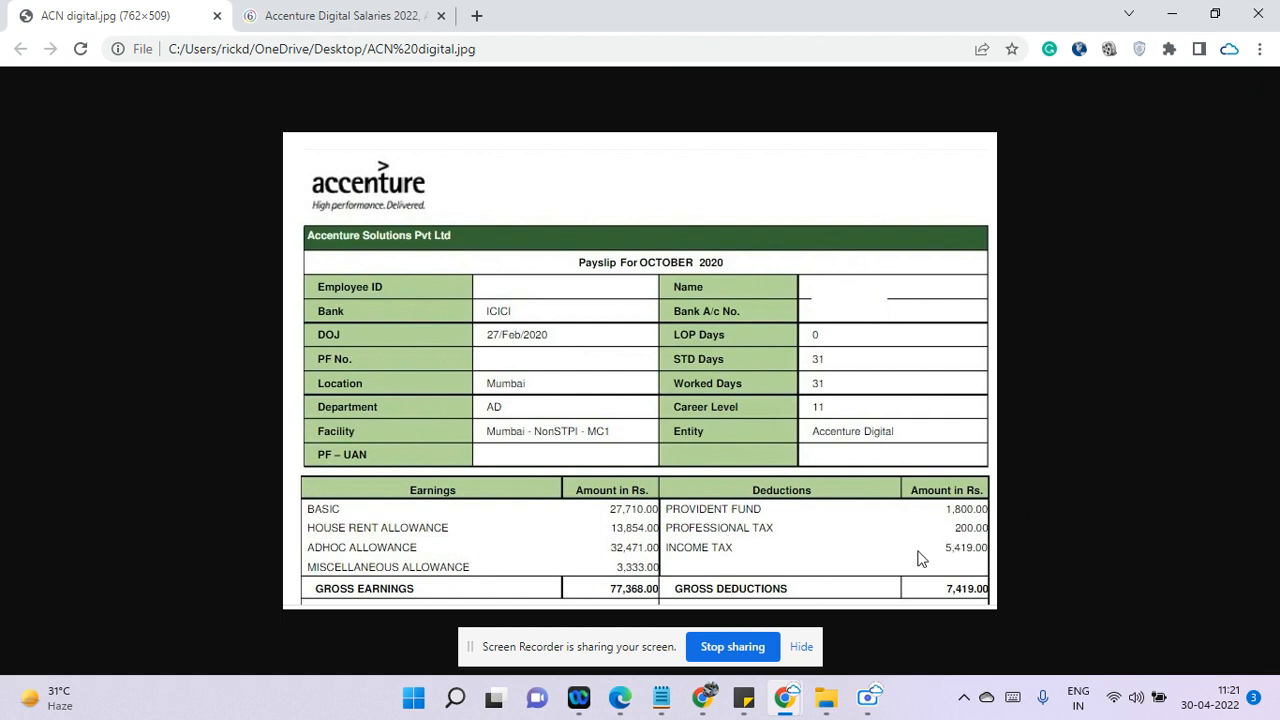
mouse_move(960, 558)
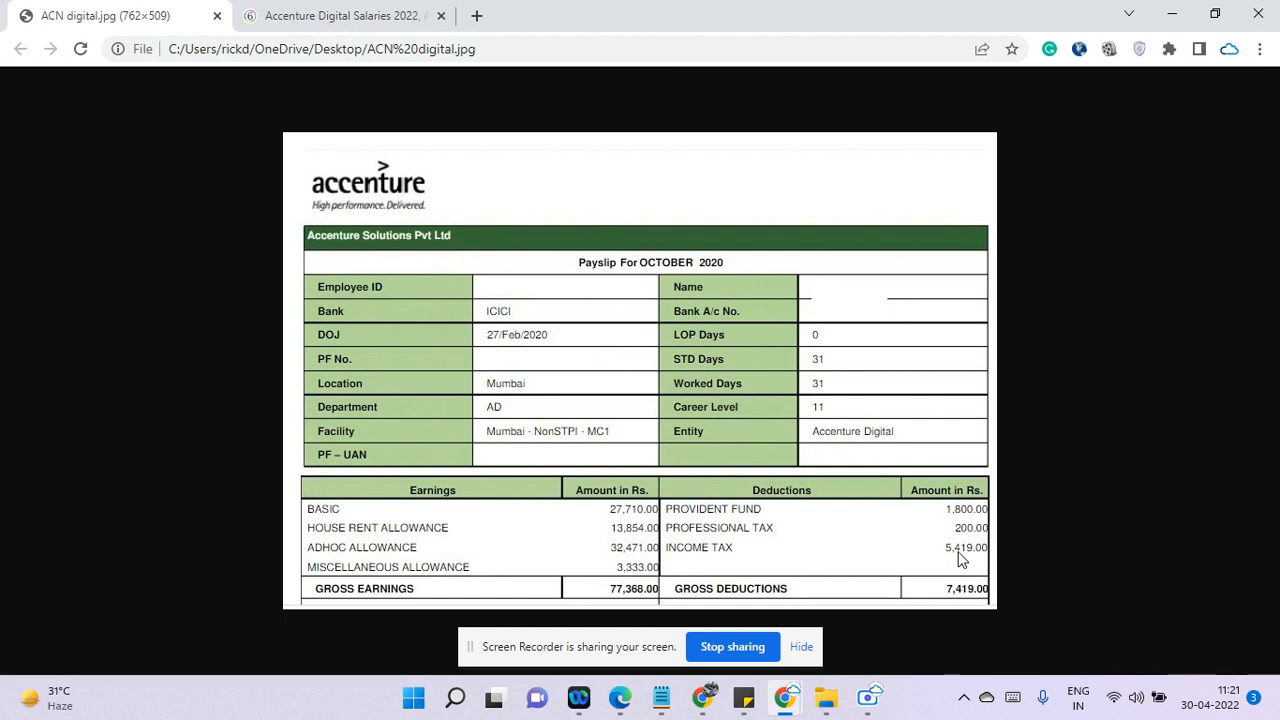
mouse_move(964, 590)
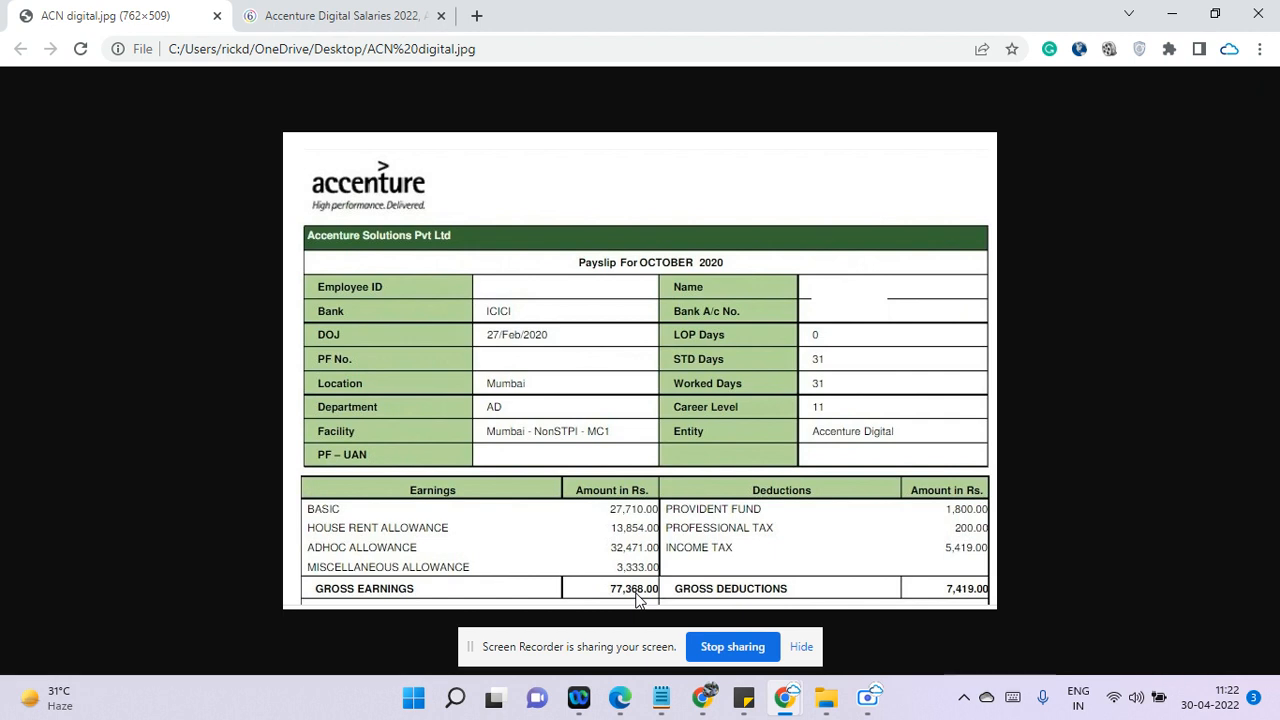
mouse_move(688, 486)
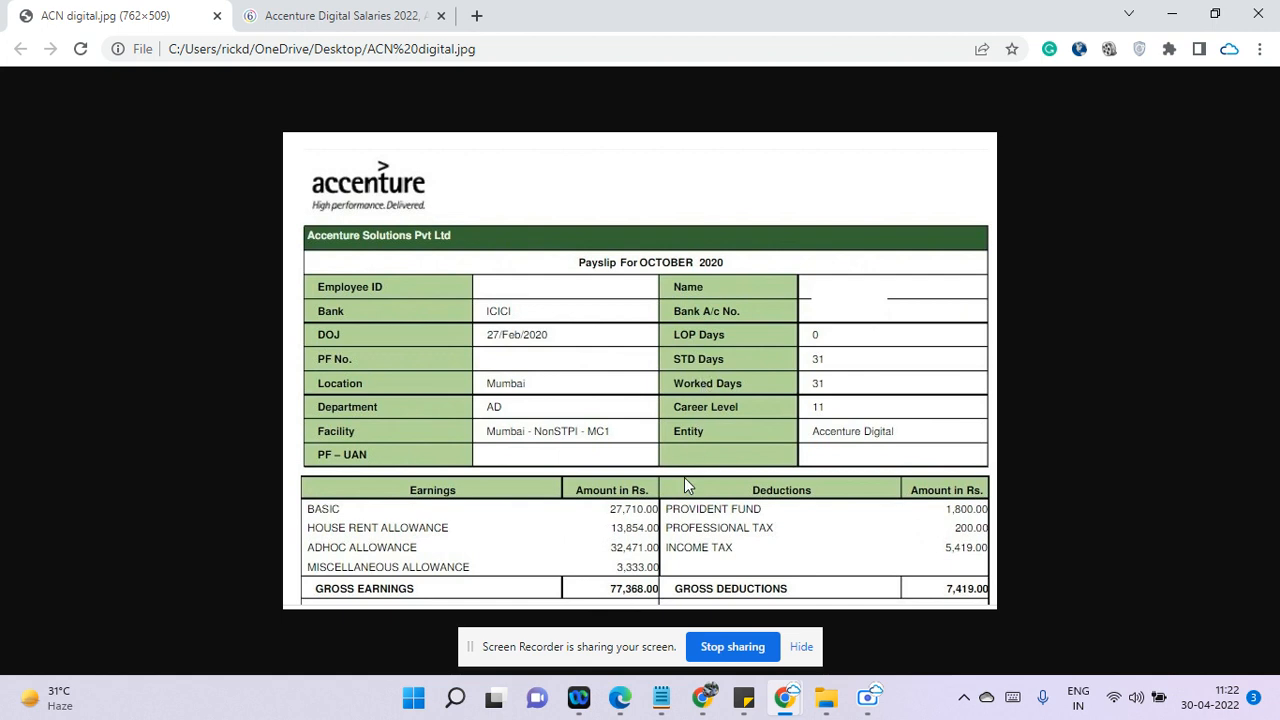
mouse_move(664, 576)
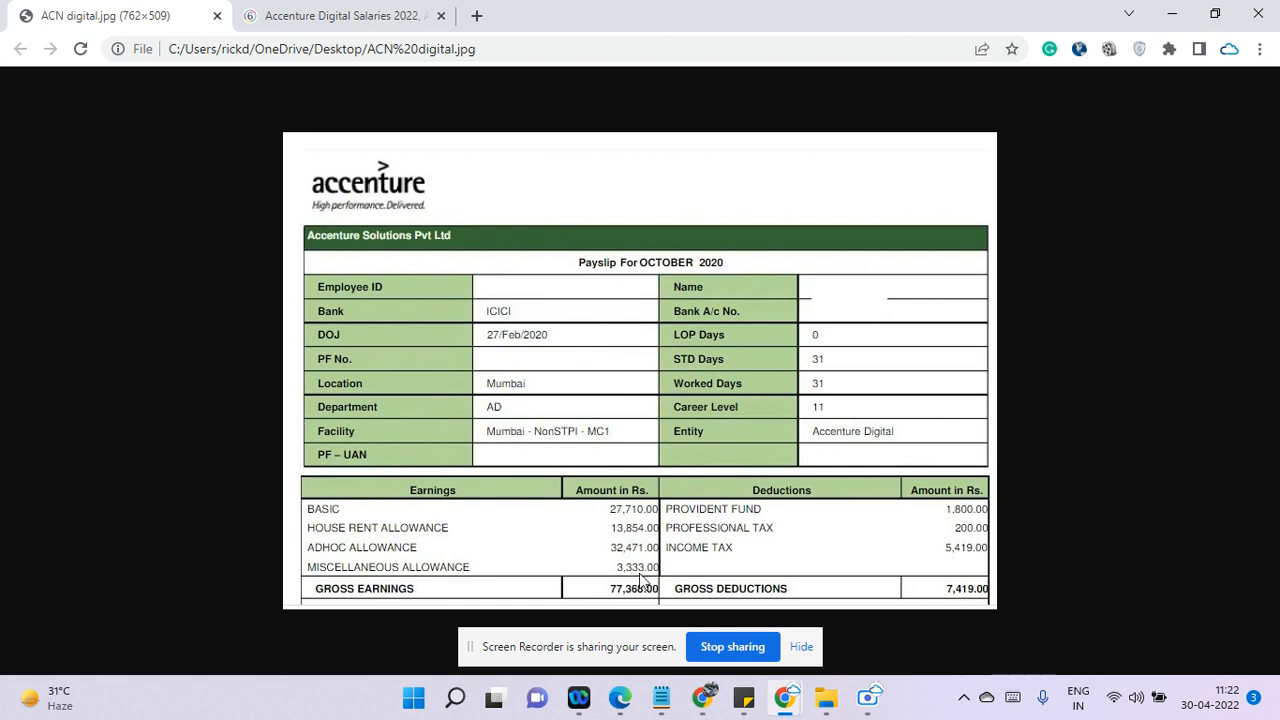
mouse_move(778, 486)
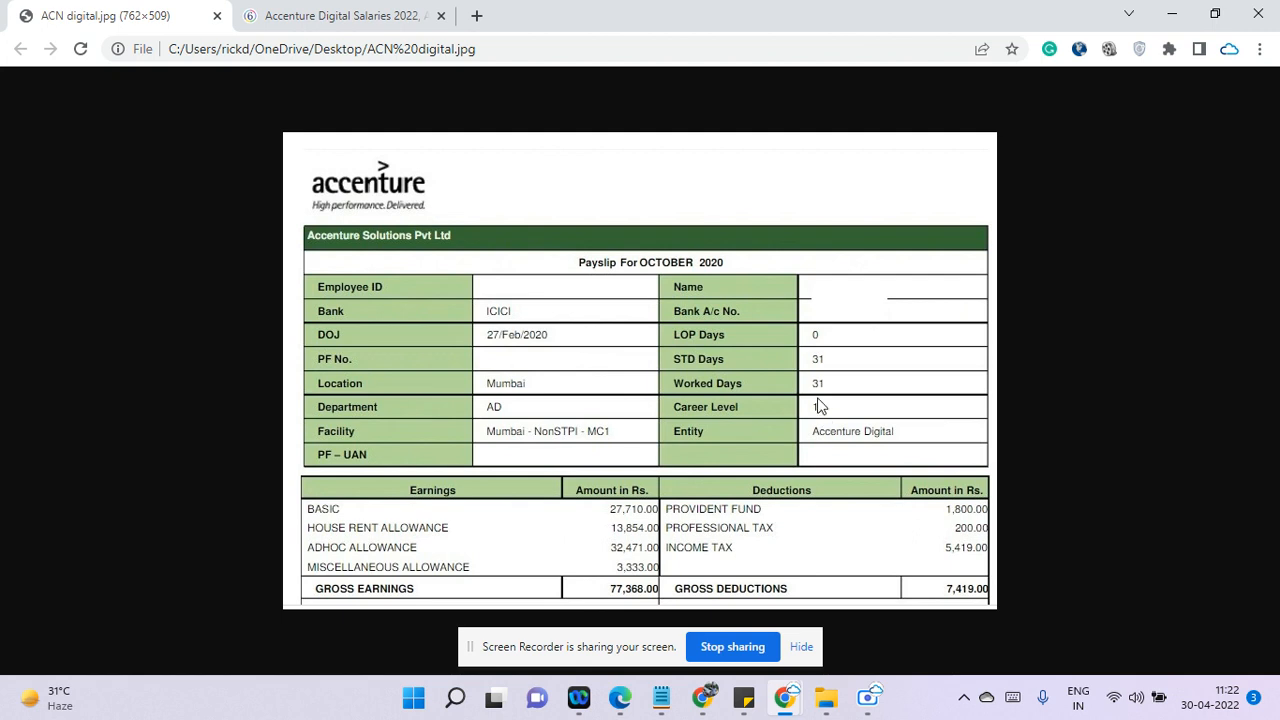
type("11")
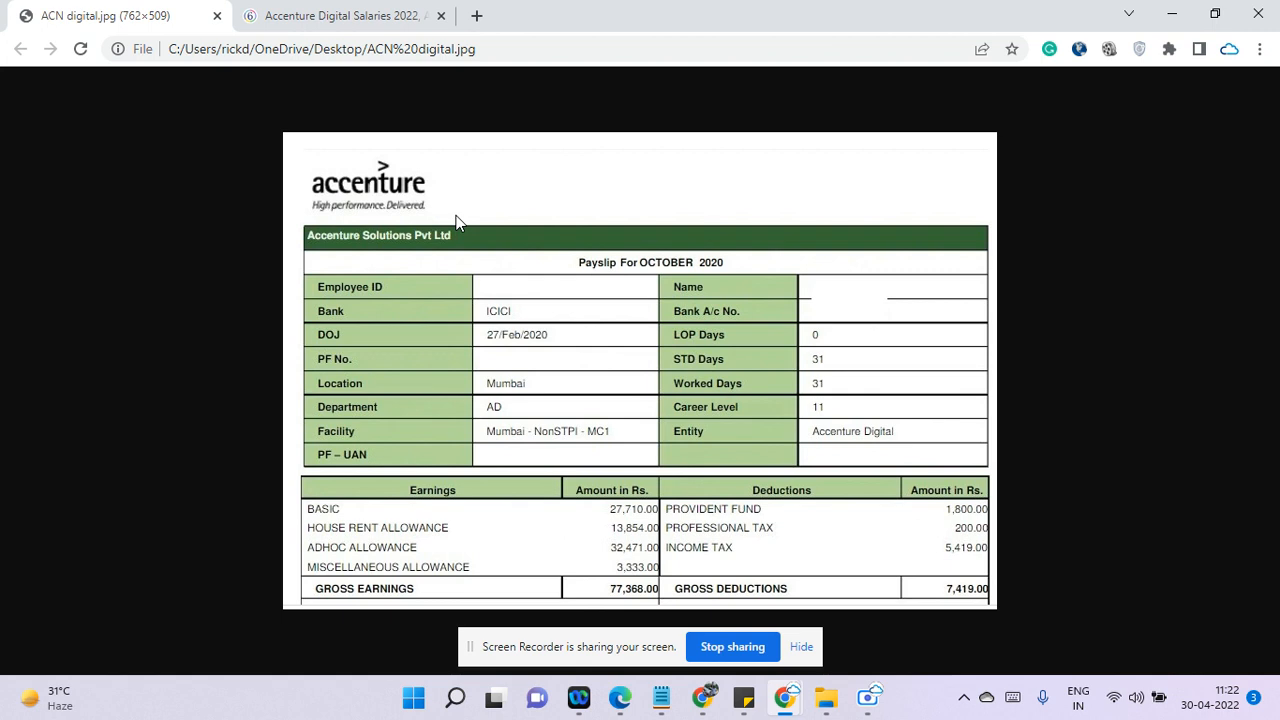
mouse_move(744, 630)
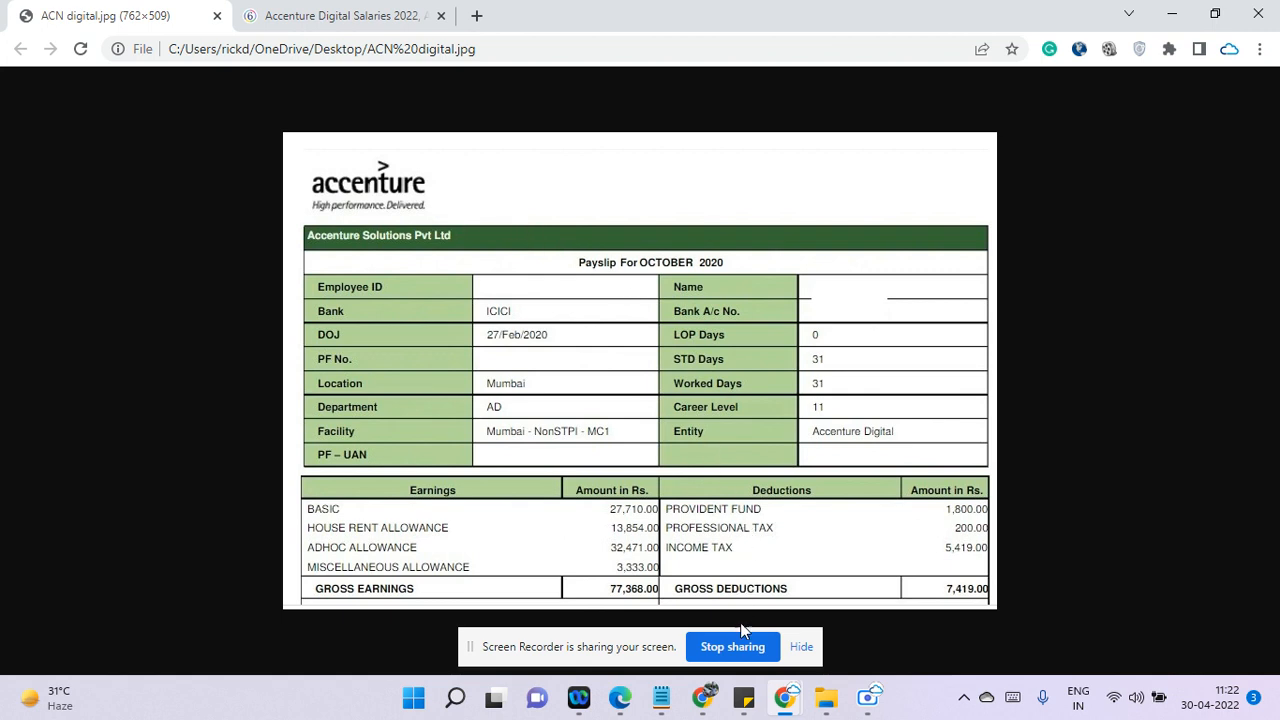